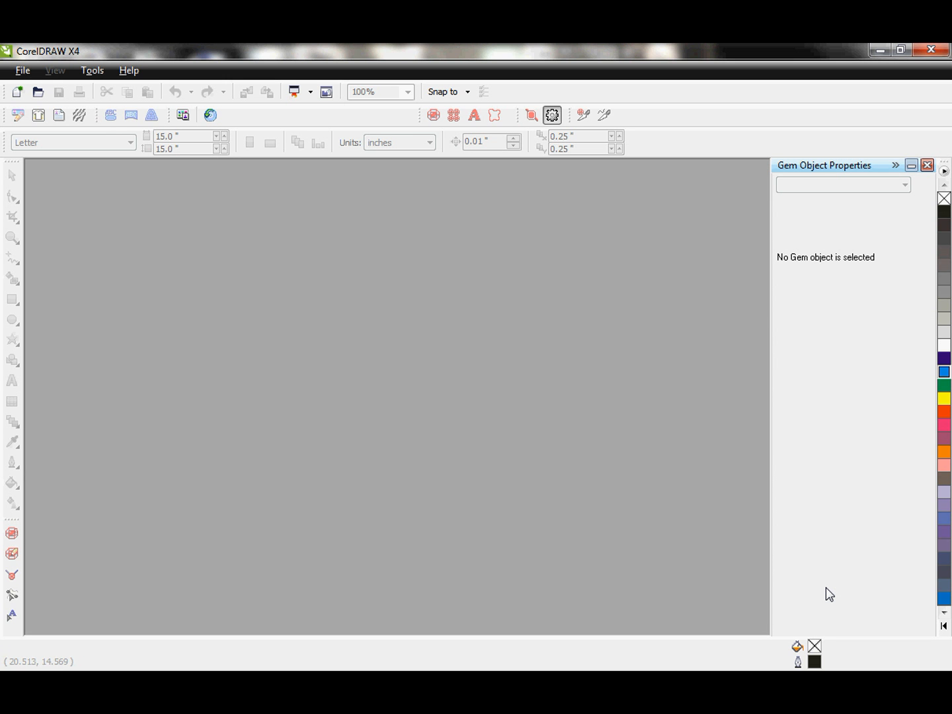
mouse_move(866, 343)
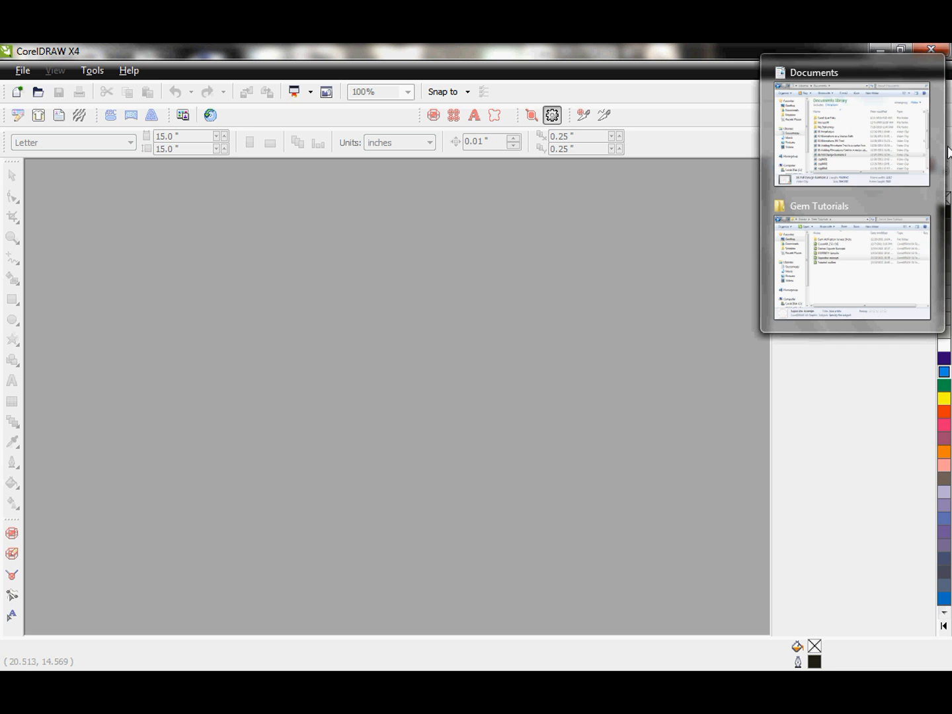
Open Crown01_7.8 x 5.6.cdr from the Gem Tutorials folder window
click(853, 265)
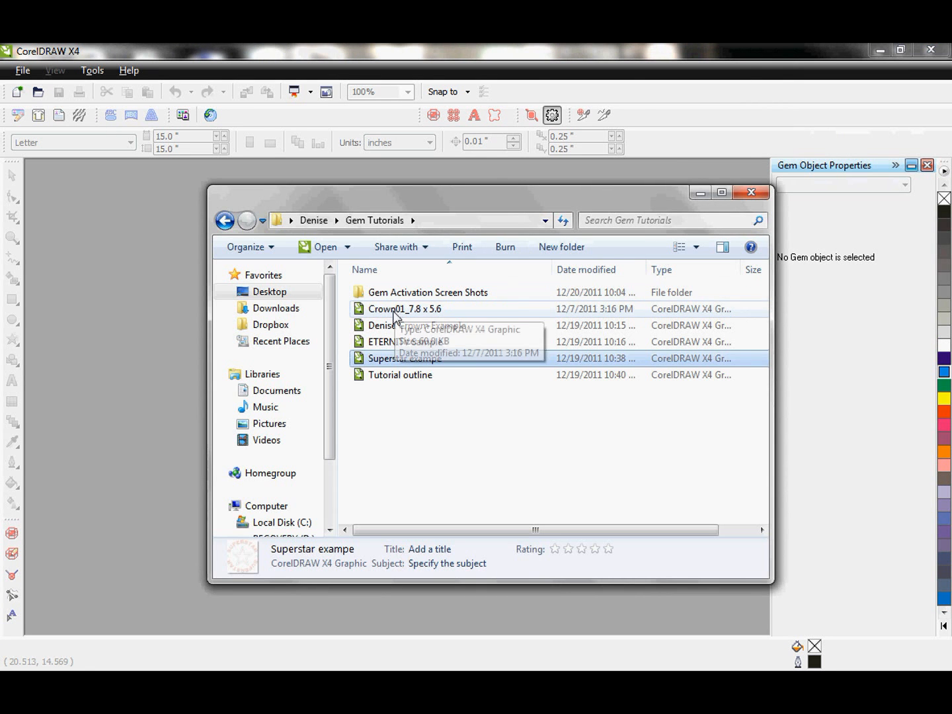
double_click(404, 357)
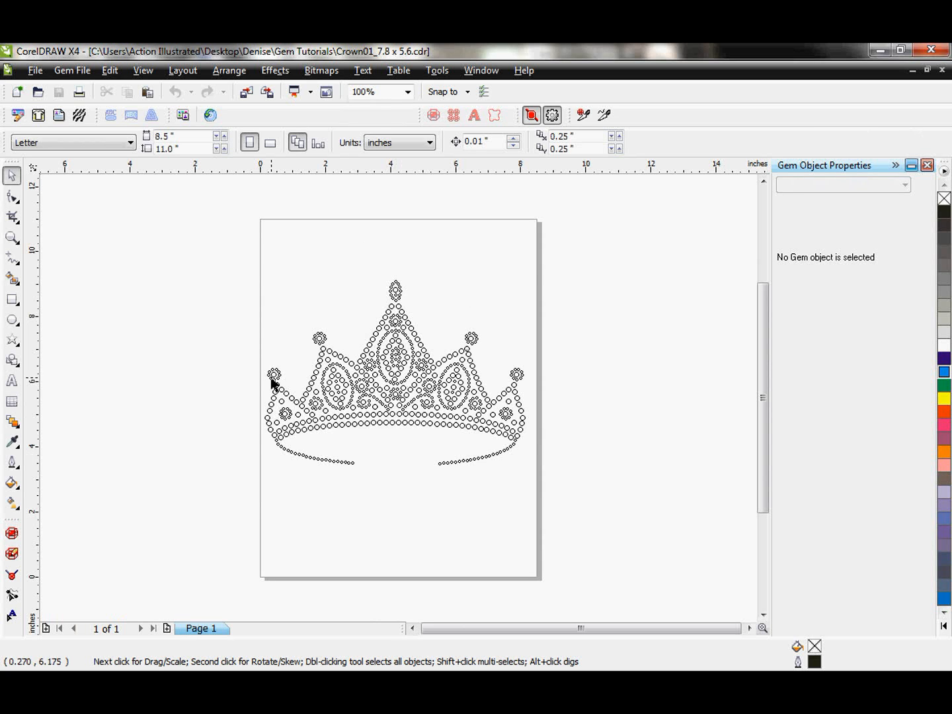
mouse_move(387, 409)
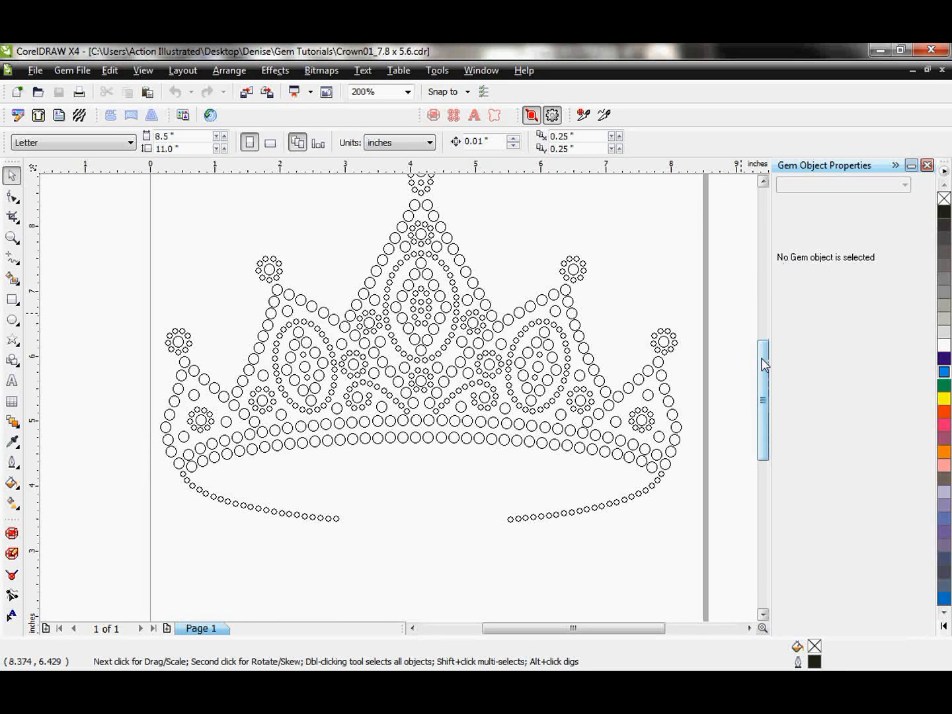
scroll(down, 3)
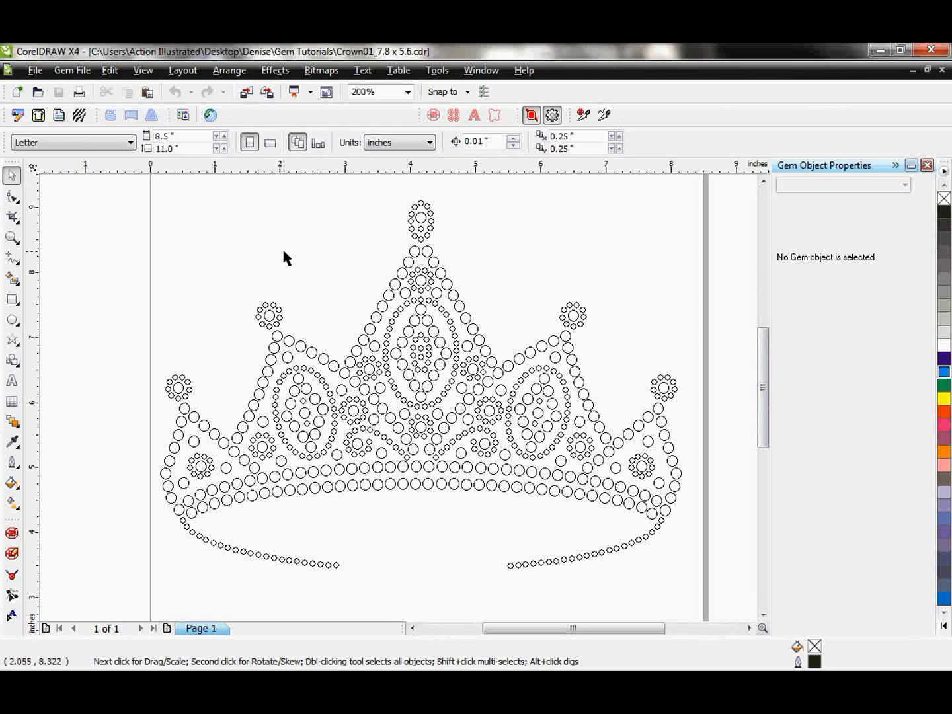
mouse_move(384, 310)
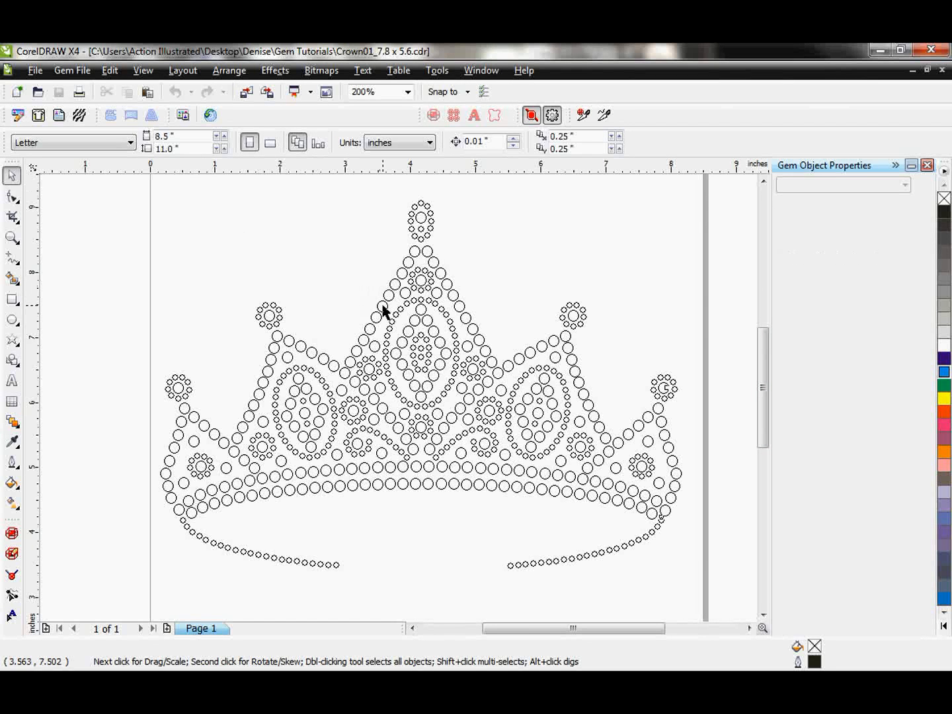
click(420, 383)
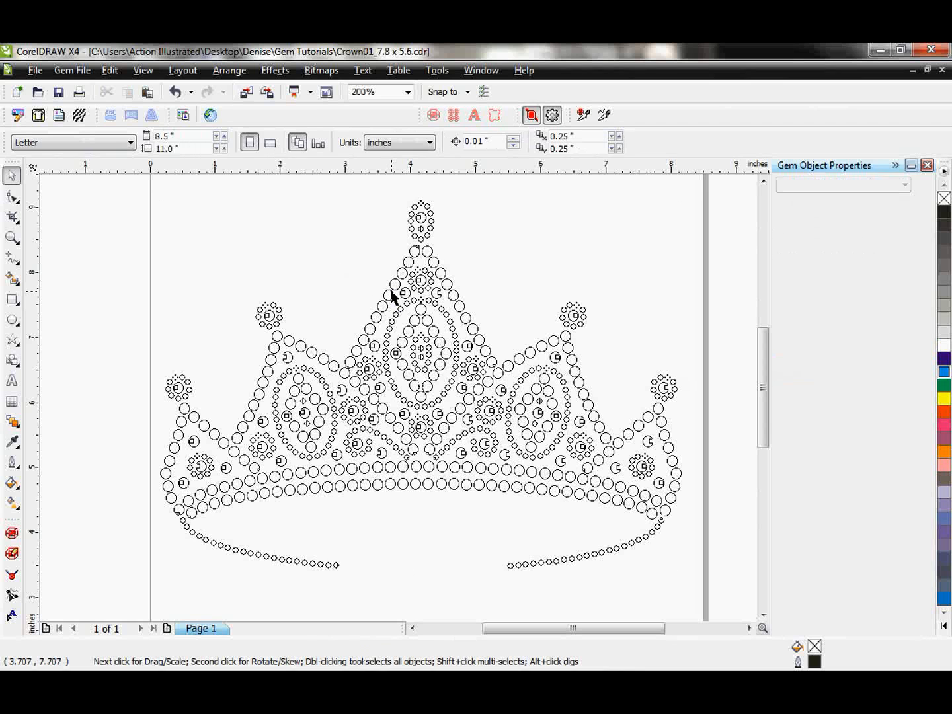
click(396, 298)
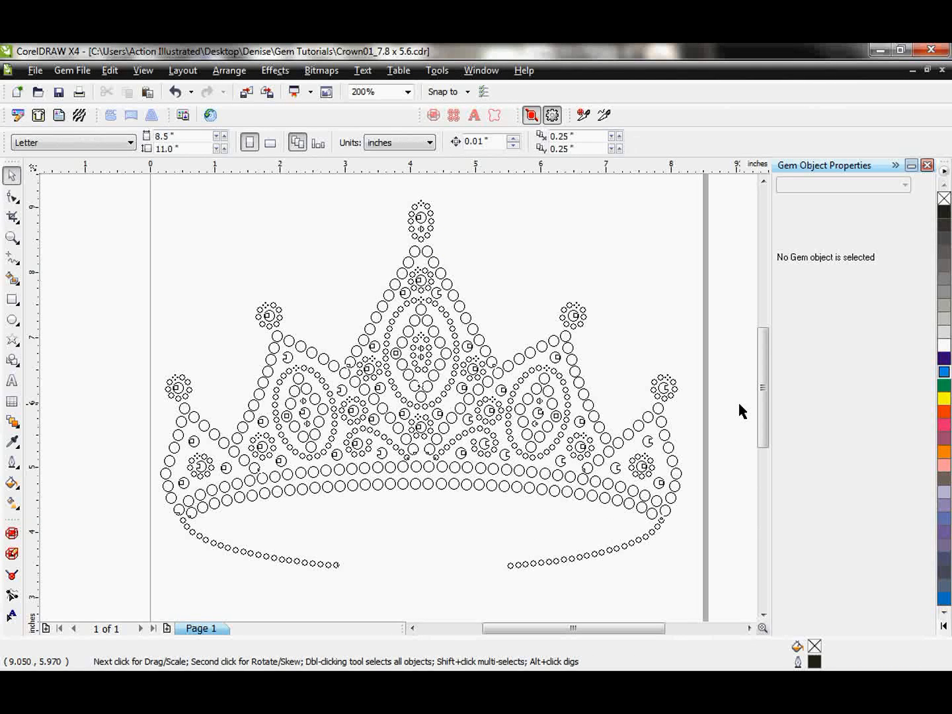
mouse_move(342, 372)
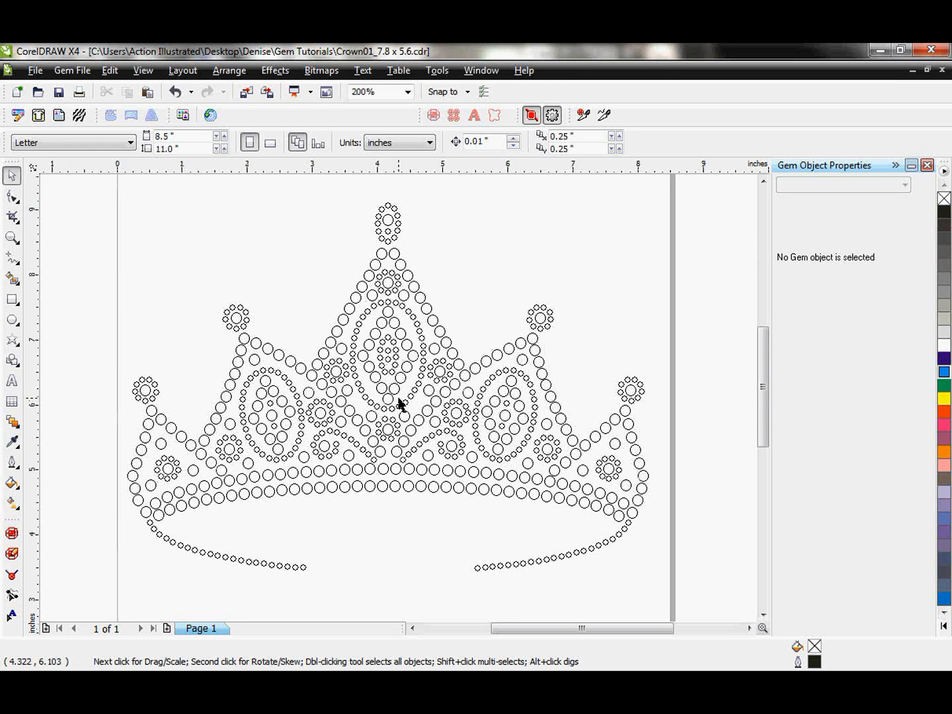
mouse_move(159, 396)
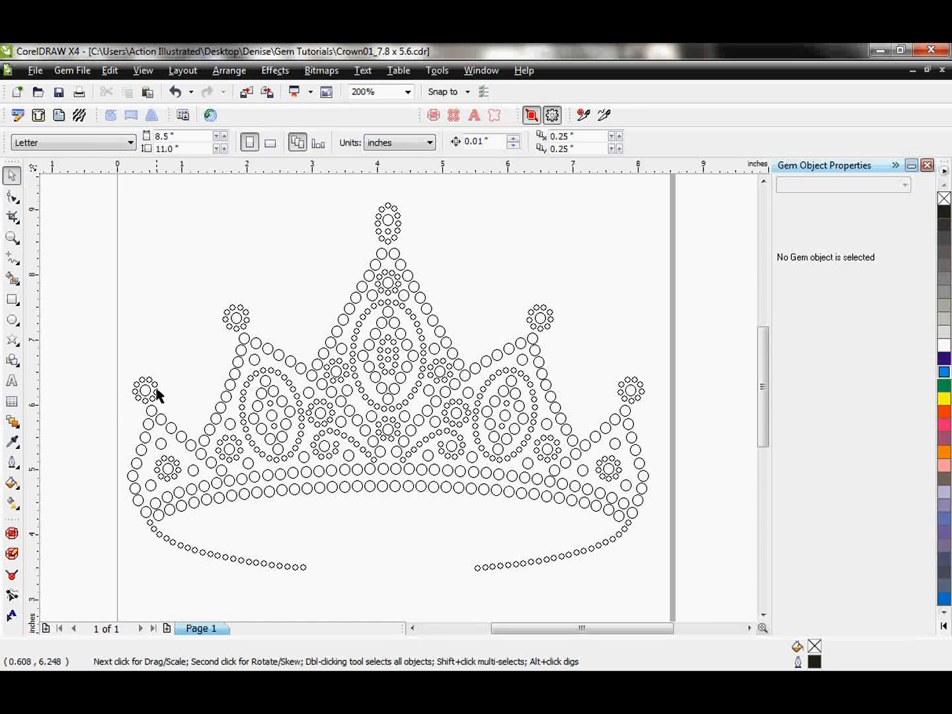
Fill the finial clusters, centre stone lines and right-side accent stones with pink
click(144, 389)
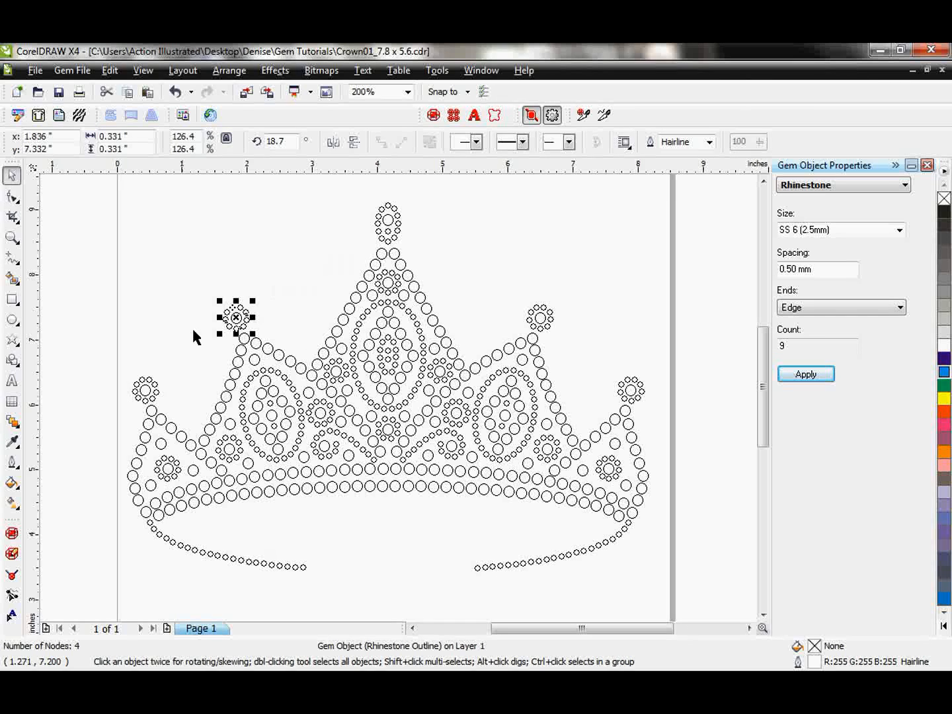
click(387, 232)
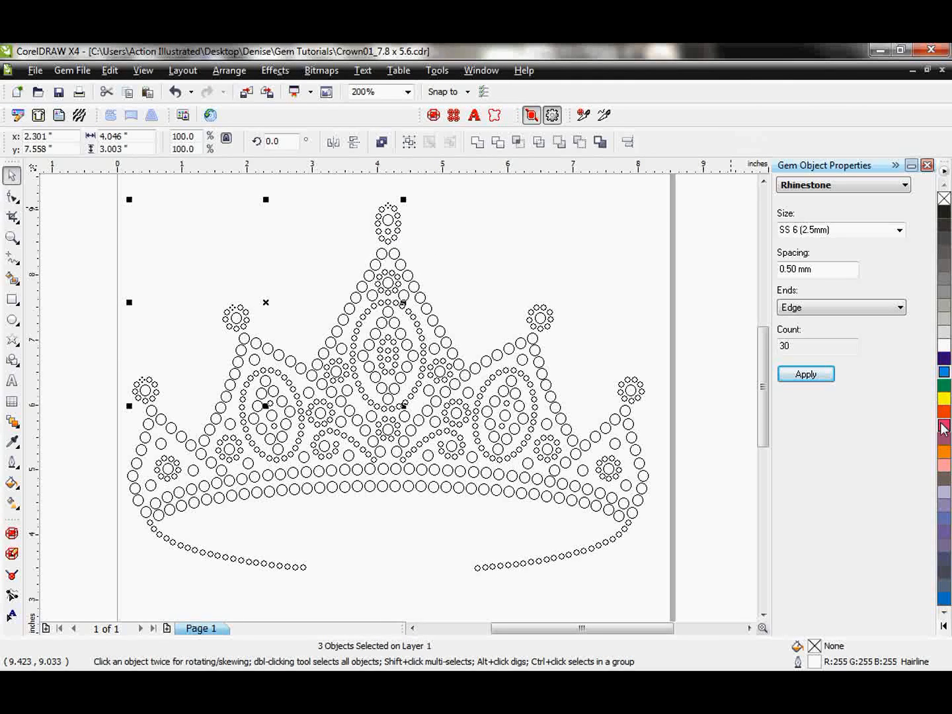
click(805, 373)
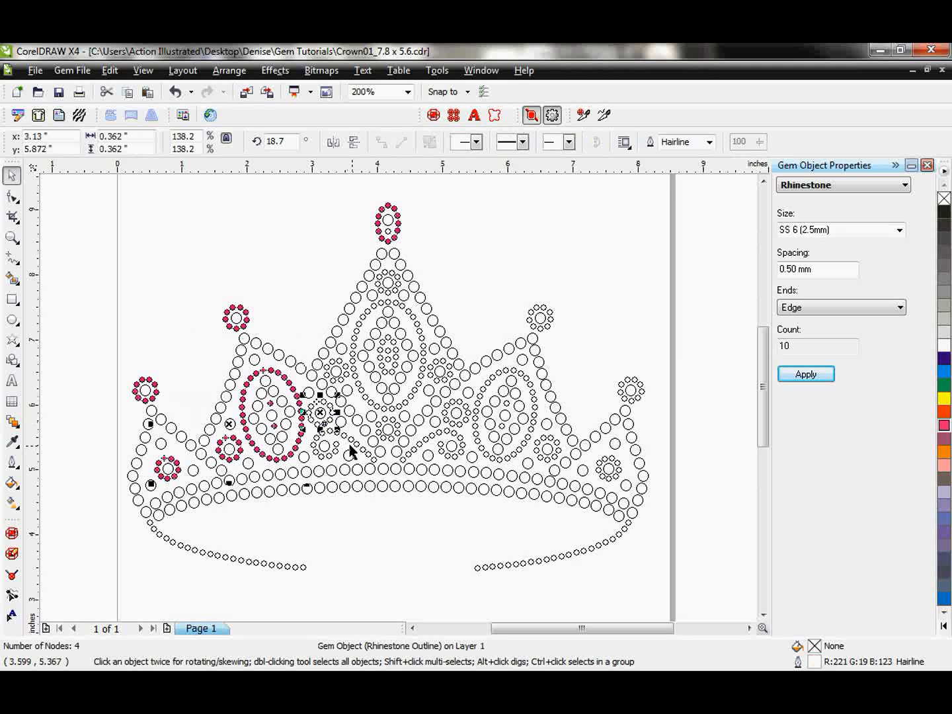
click(397, 443)
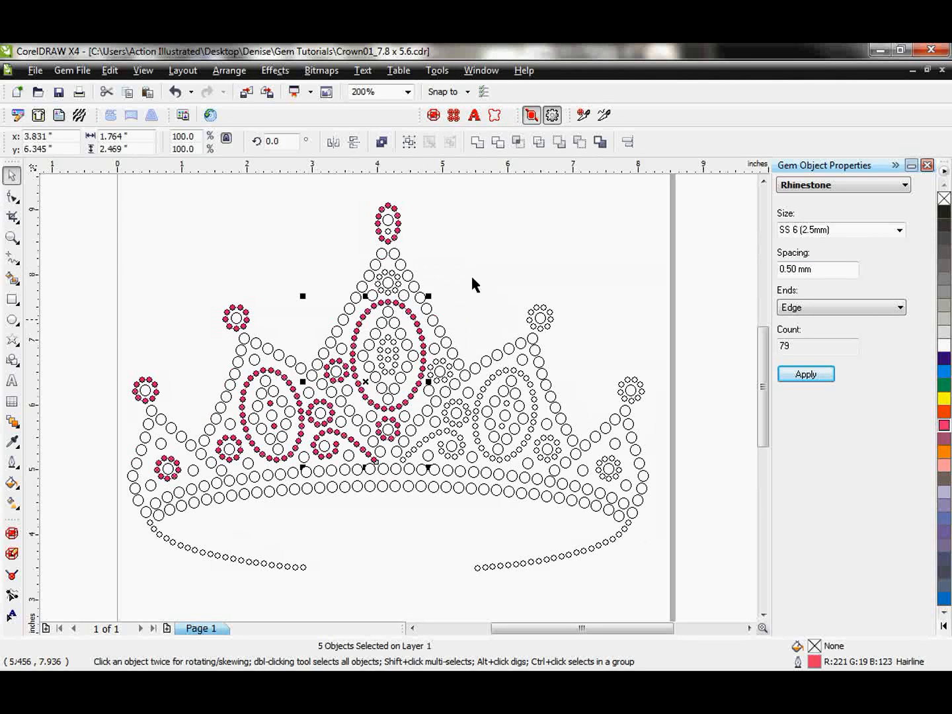
click(382, 354)
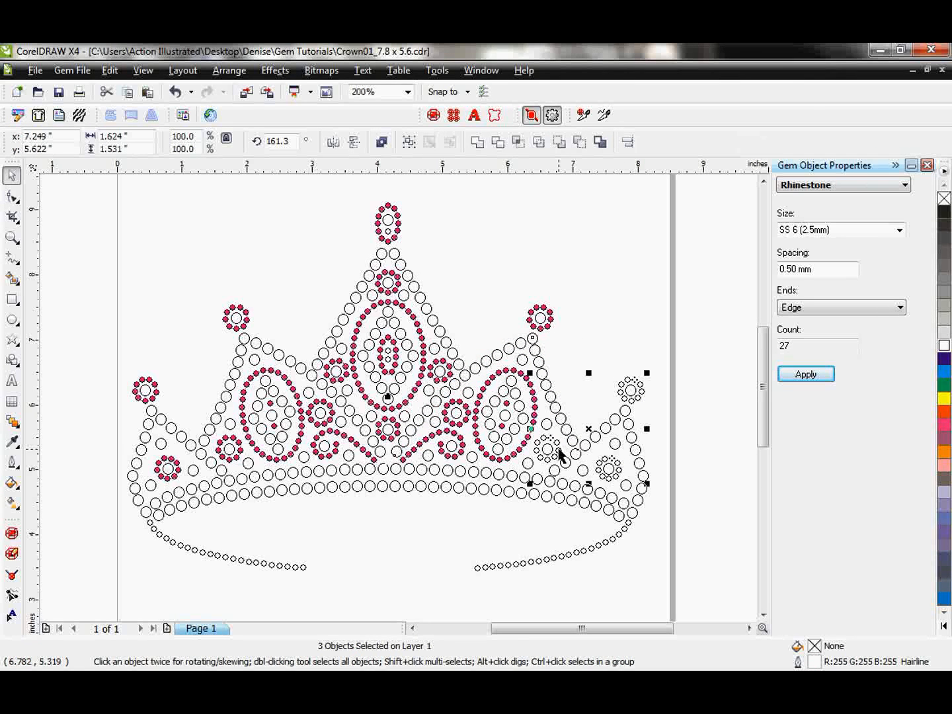
click(806, 374)
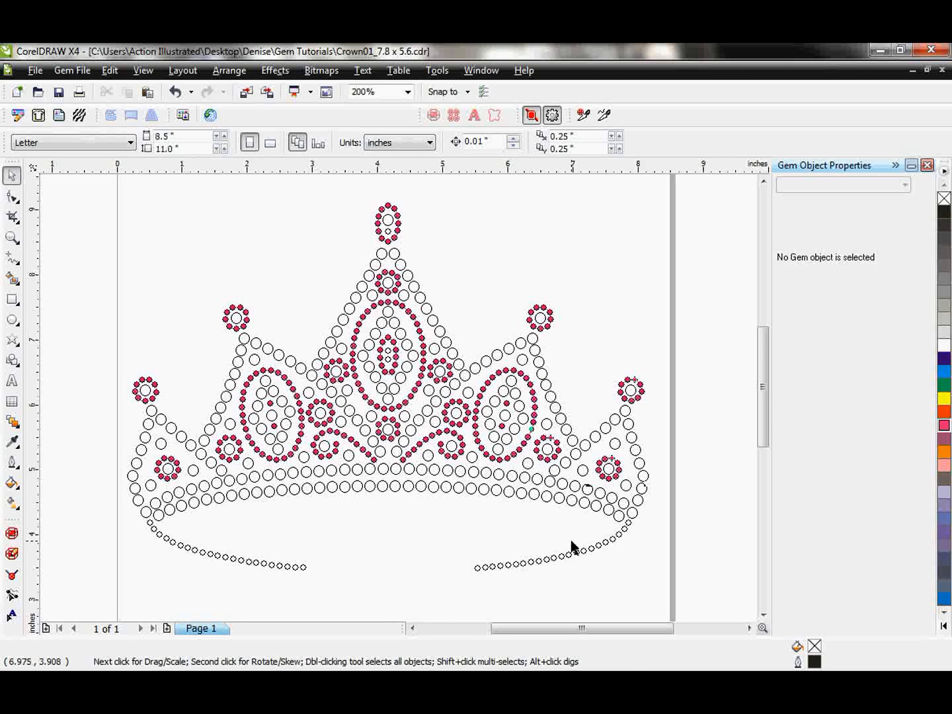
Delete the loose stone strands and draw a horizontal Bezier line beneath the crown
click(550, 566)
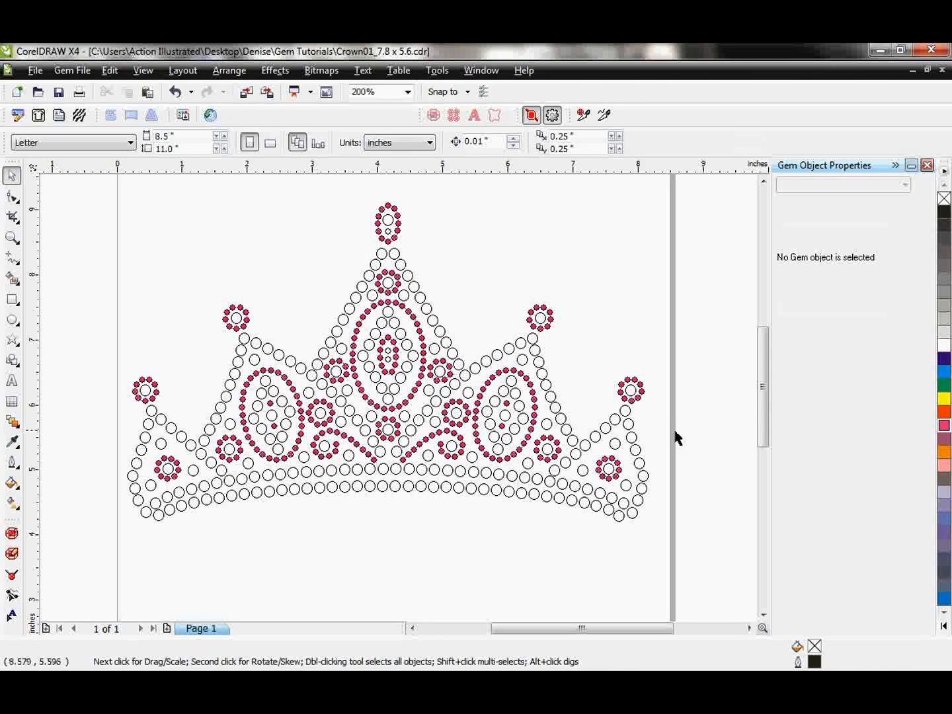
scroll(down, 3)
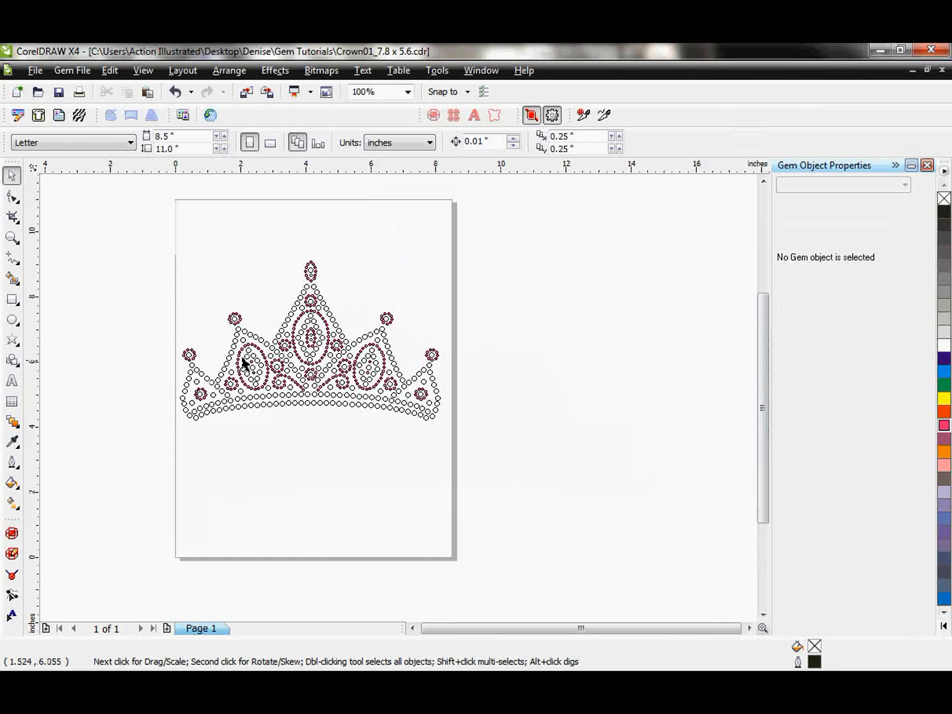
mouse_move(12, 256)
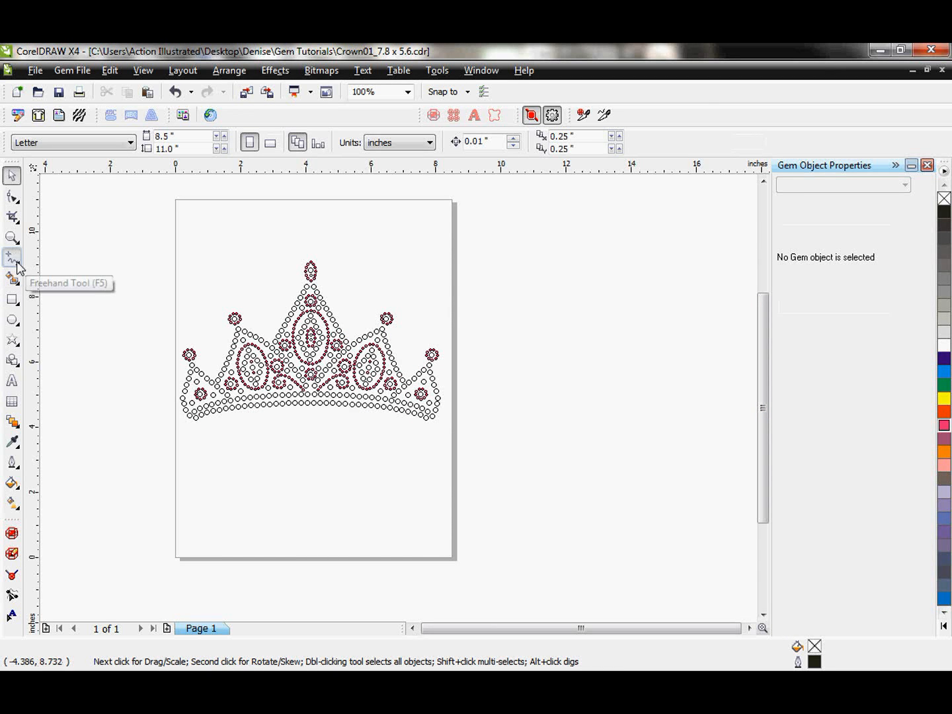
click(11, 256)
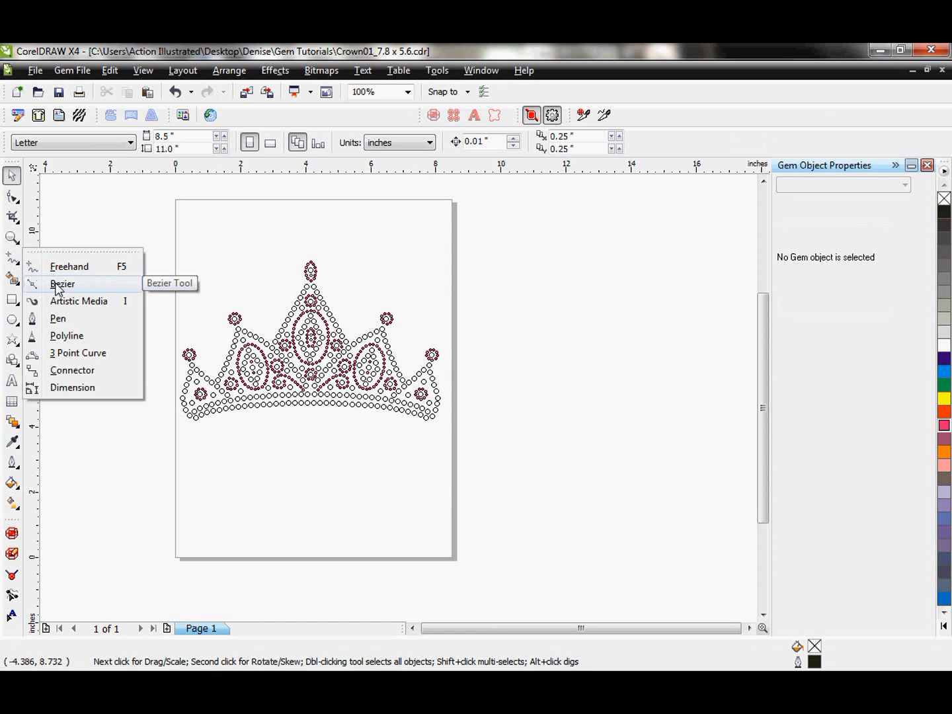
click(63, 283)
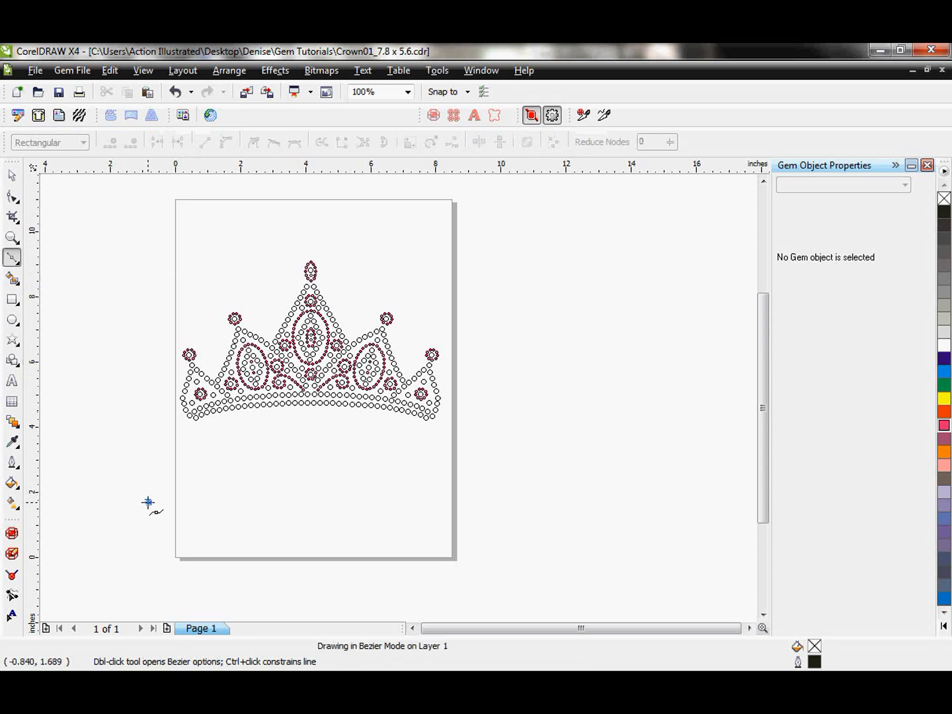
mouse_move(489, 509)
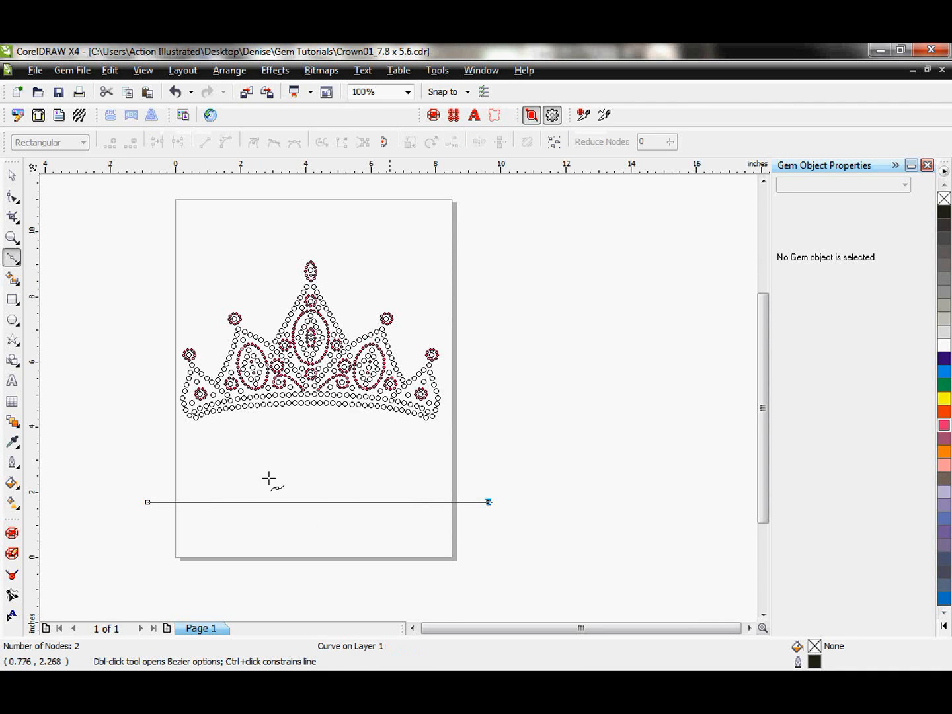
click(12, 175)
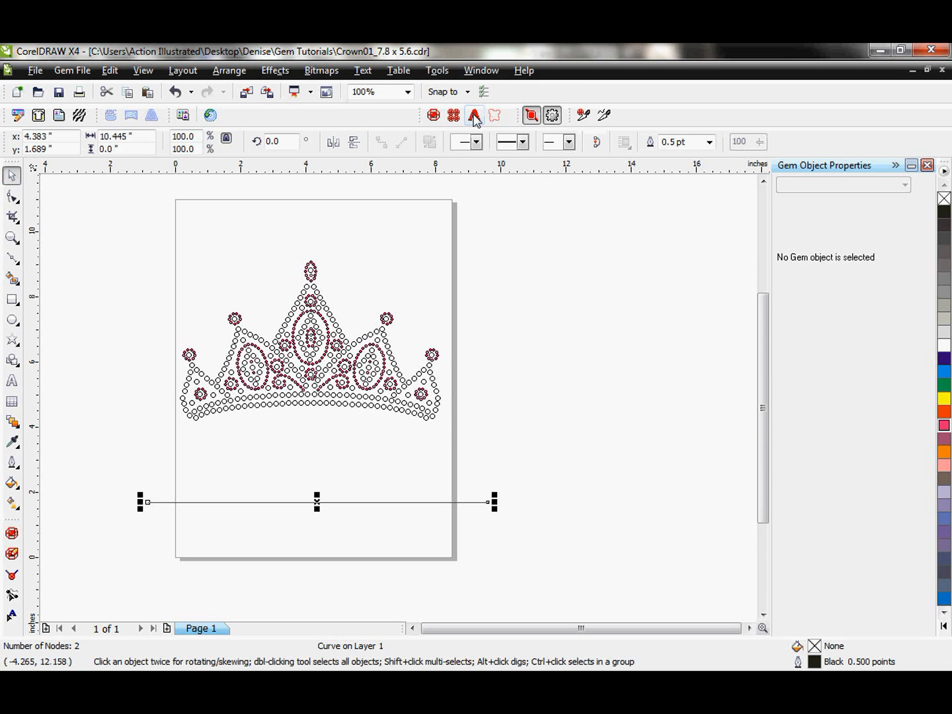
Convert the line into a rhinestone text gem object
click(805, 421)
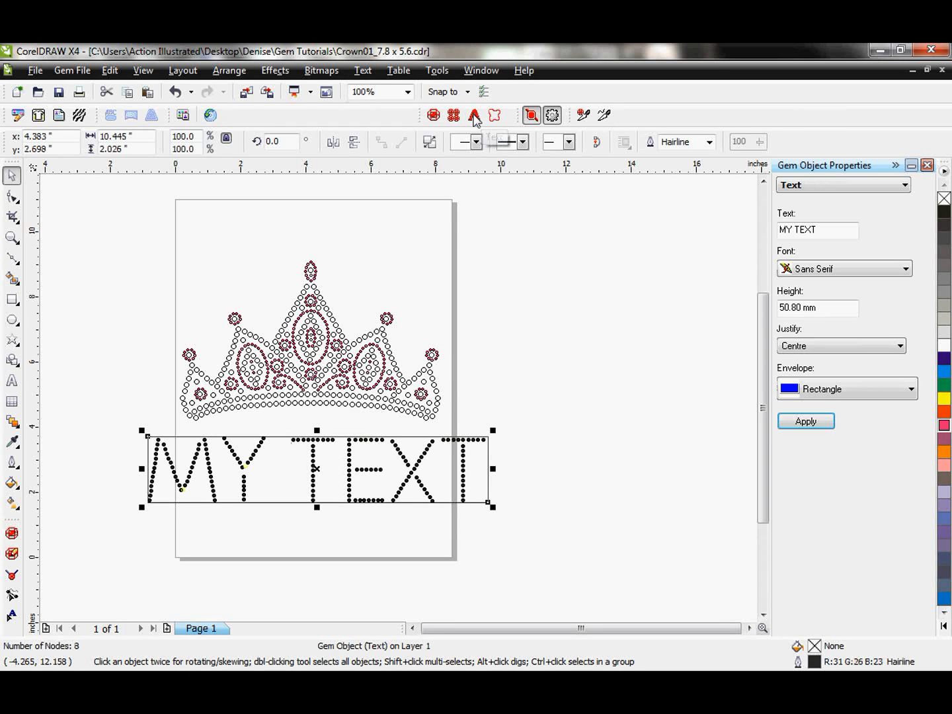
click(899, 184)
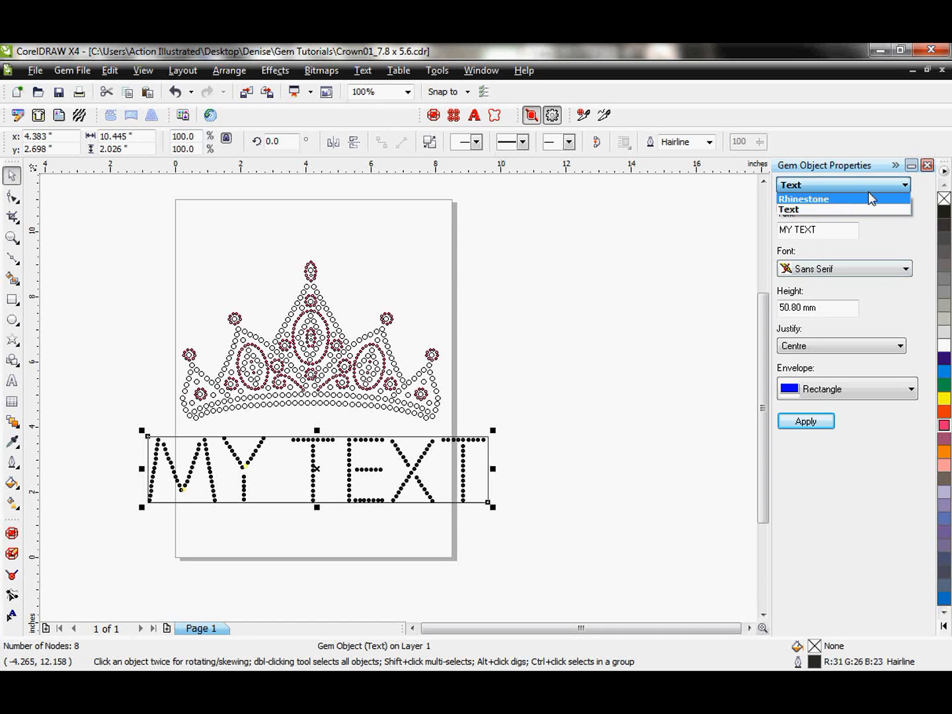
click(803, 199)
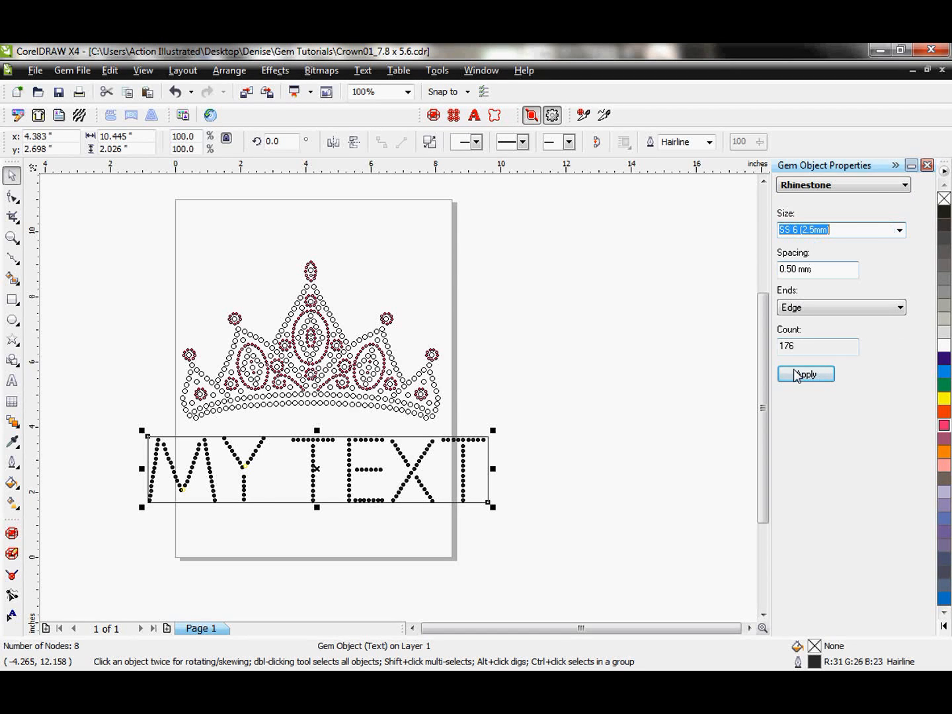
Make the text's rhinestones pink and change the wording to 'Denise' in Fancy Italic Bold
click(805, 374)
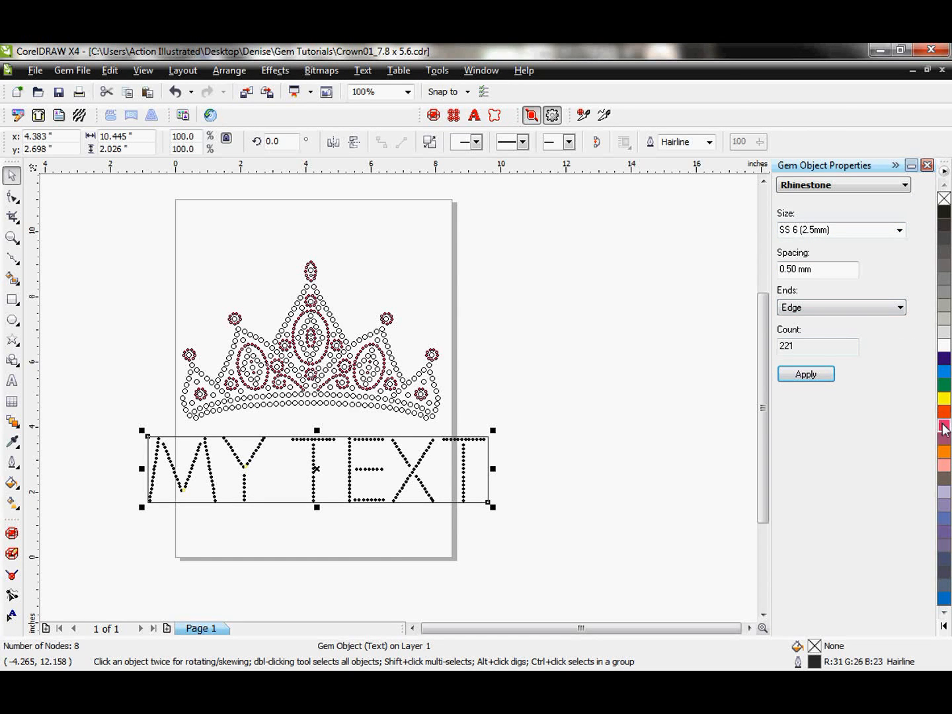
click(945, 439)
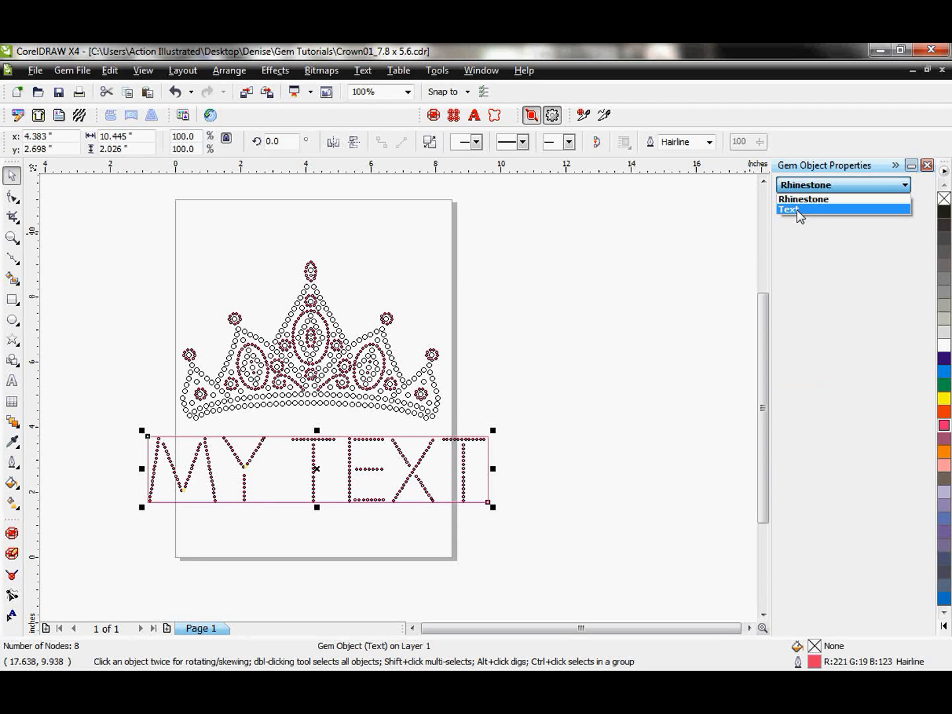
click(789, 209)
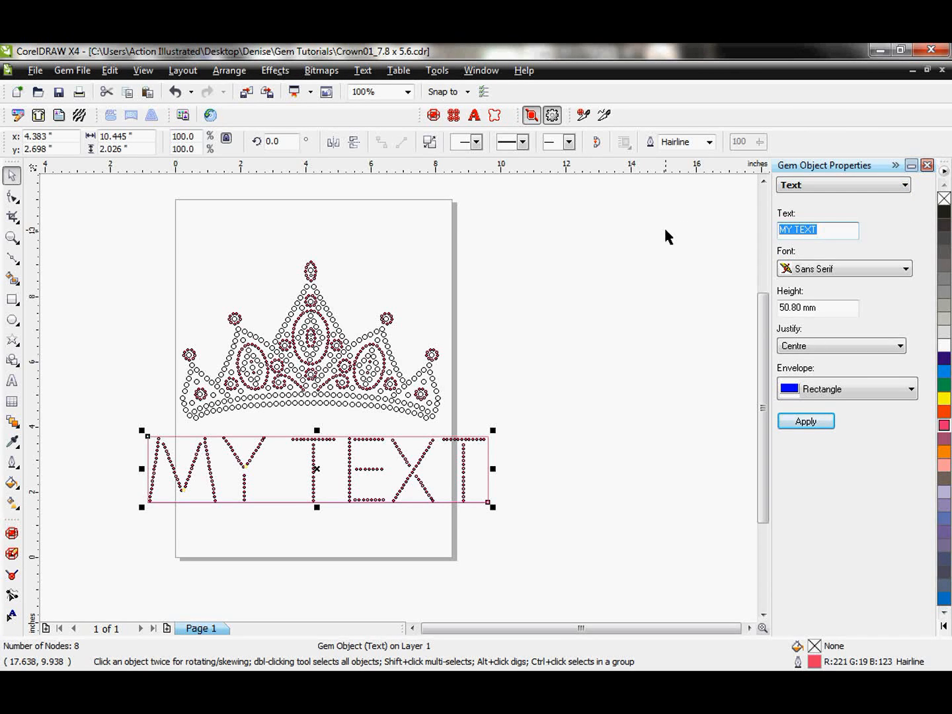
text(Denise)
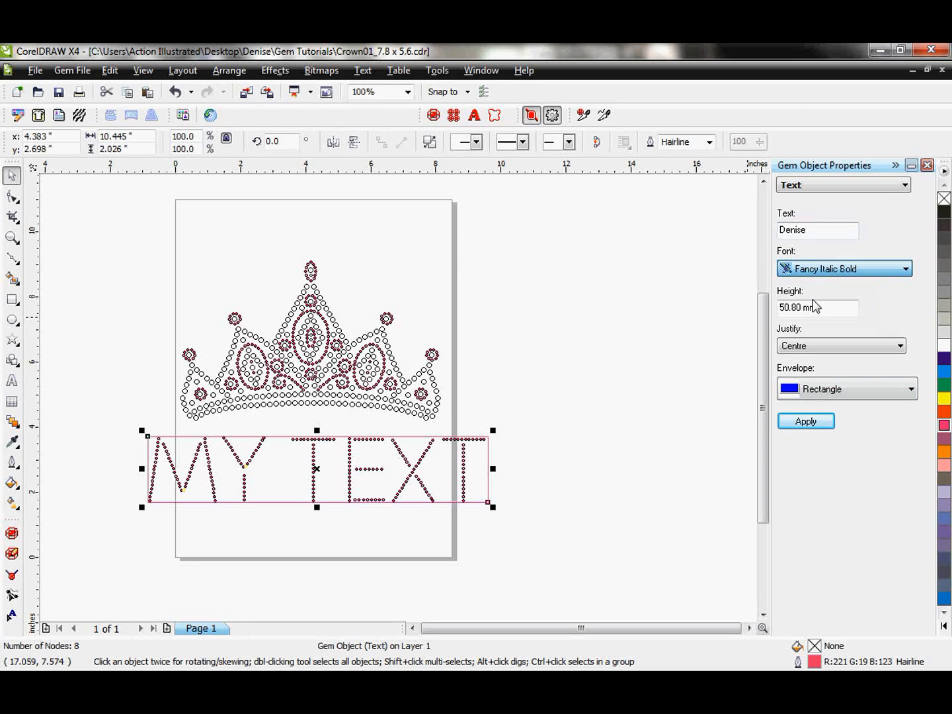
click(806, 421)
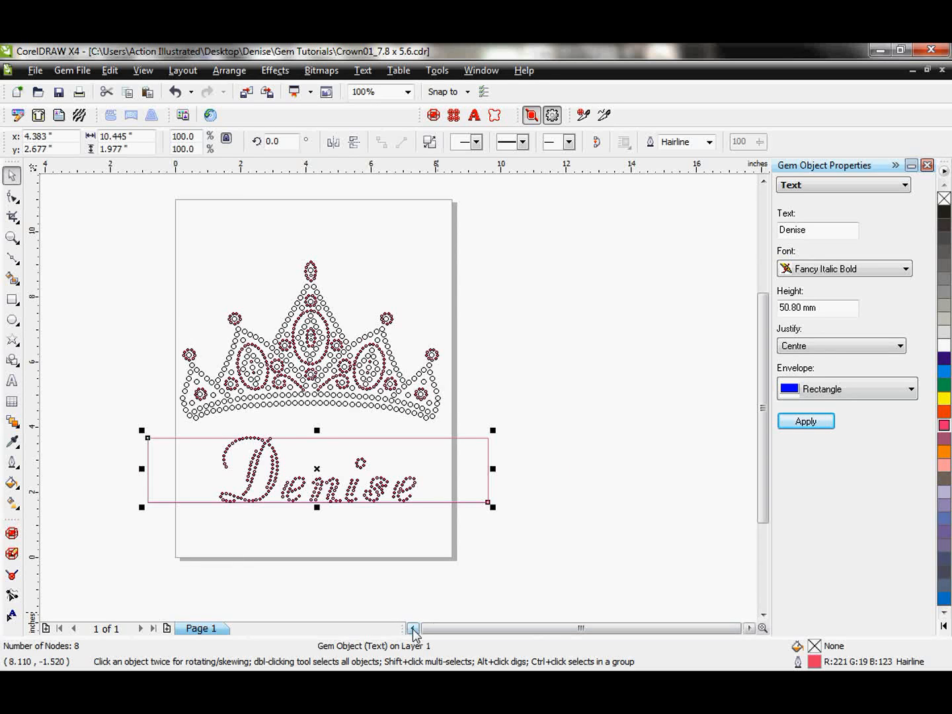
click(11, 238)
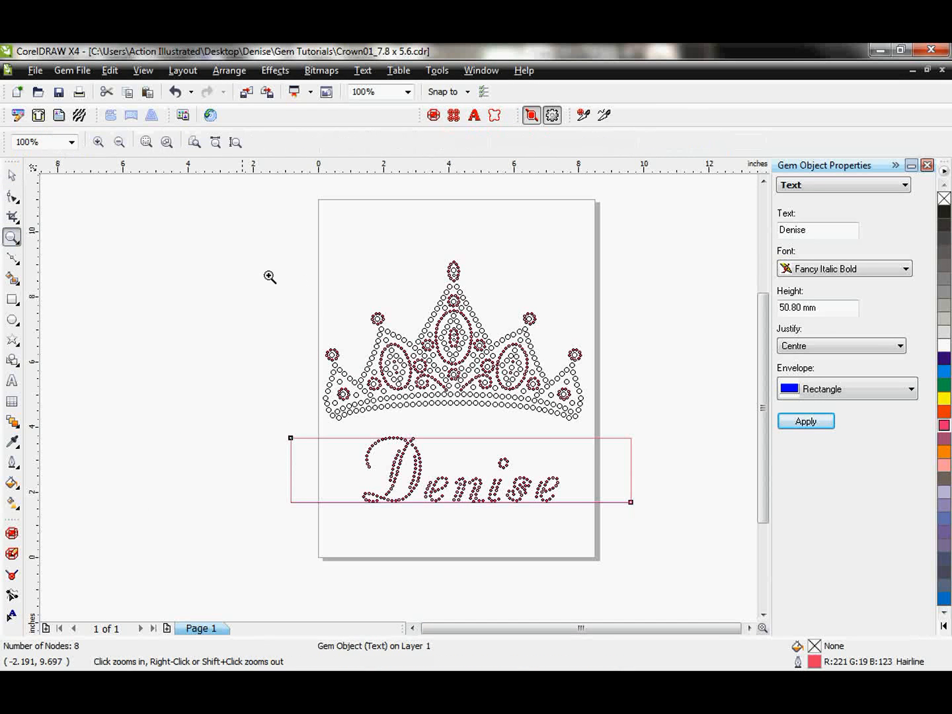
Zoom in on the crown and 'Denise', showing each letter's nodes with the Text Edit Tool
click(270, 277)
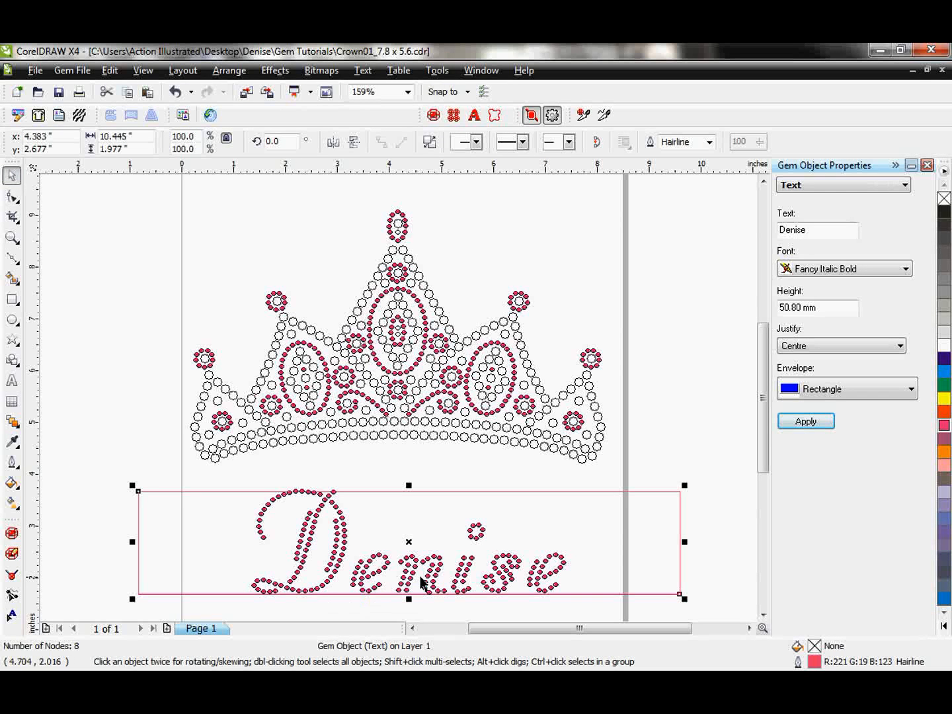
mouse_move(51, 602)
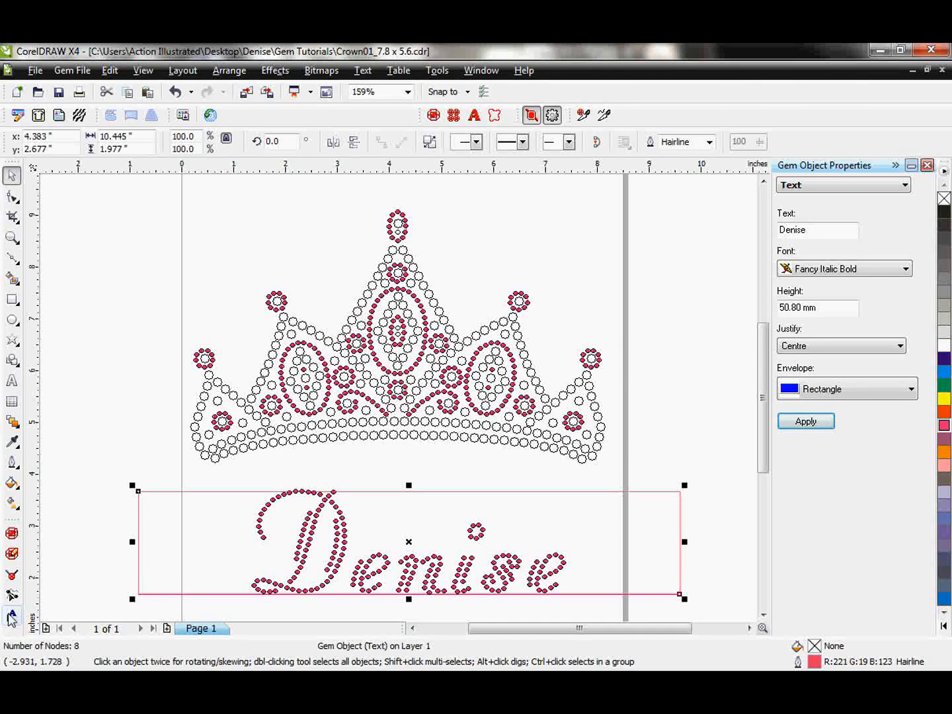
click(11, 618)
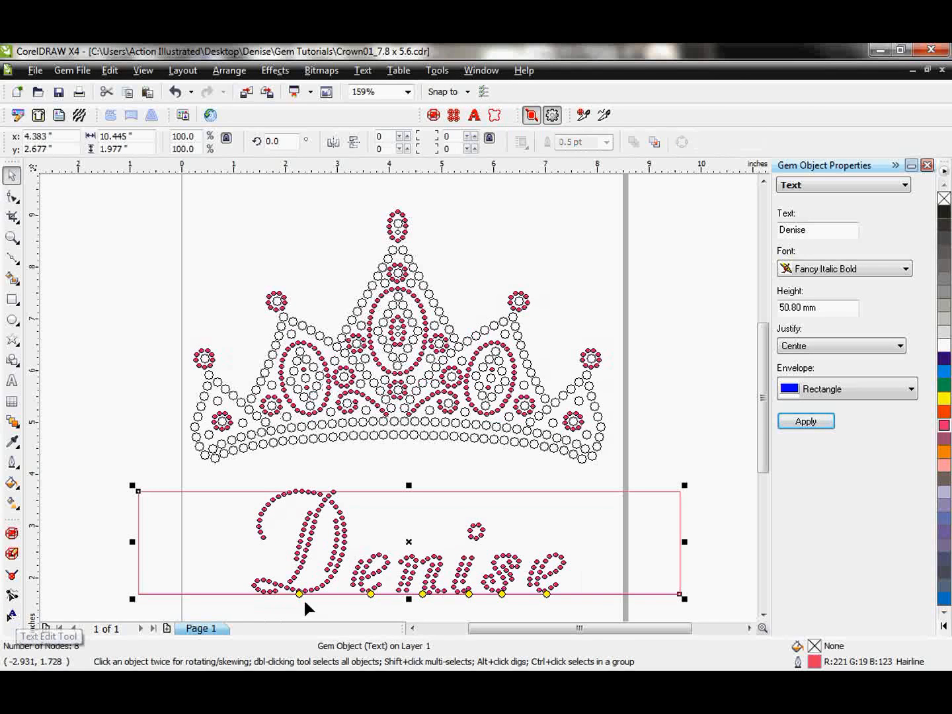
click(11, 299)
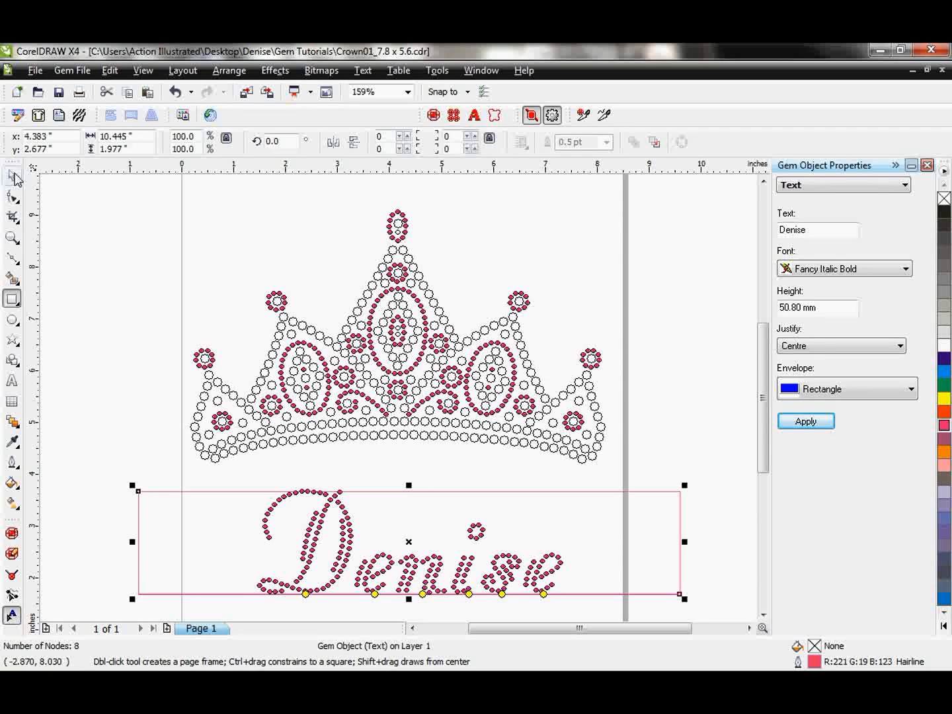
Apply a Convex / Concave envelope to arch the 'Denise' lettering
click(911, 389)
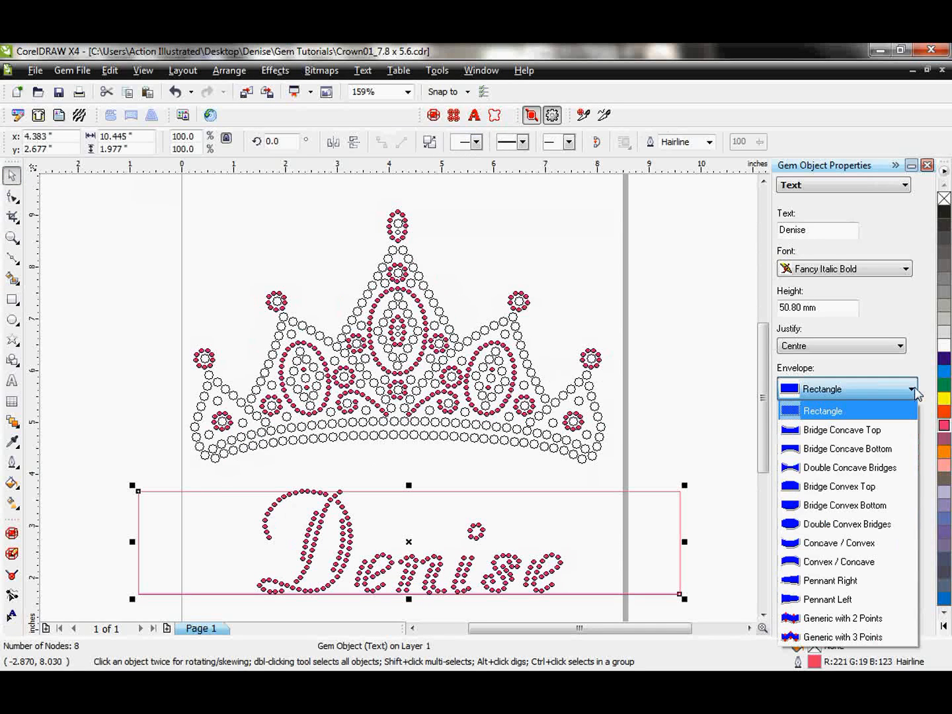
mouse_move(840, 562)
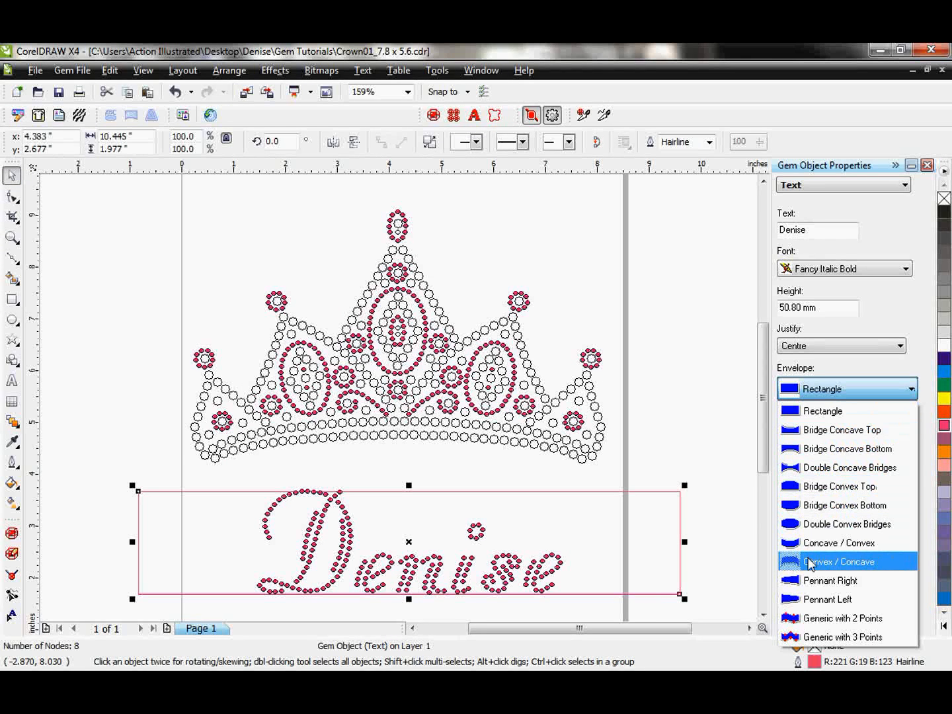
click(839, 561)
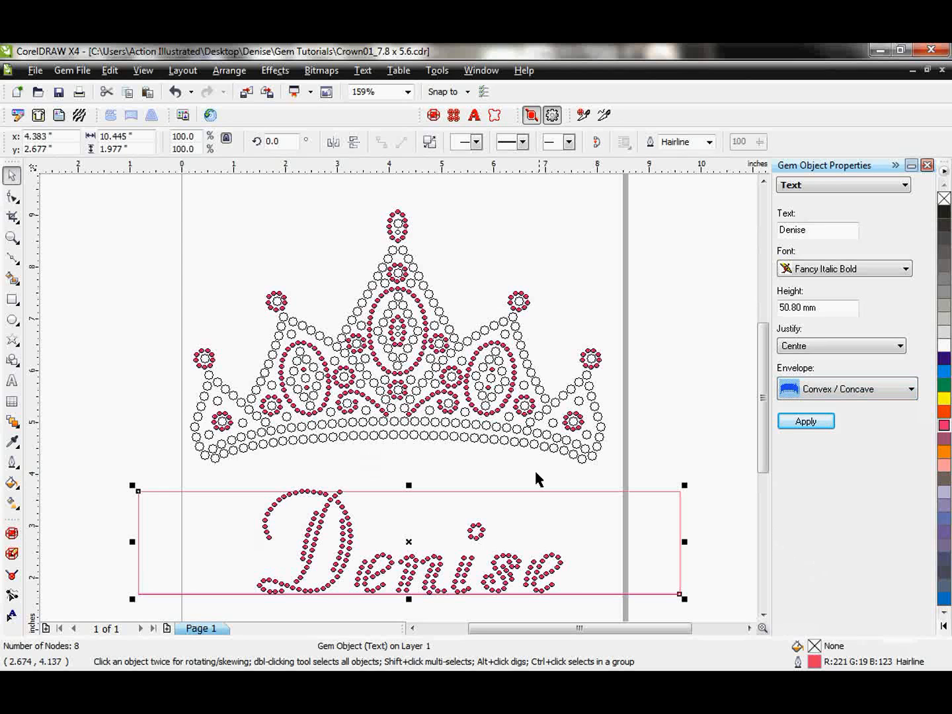
click(805, 421)
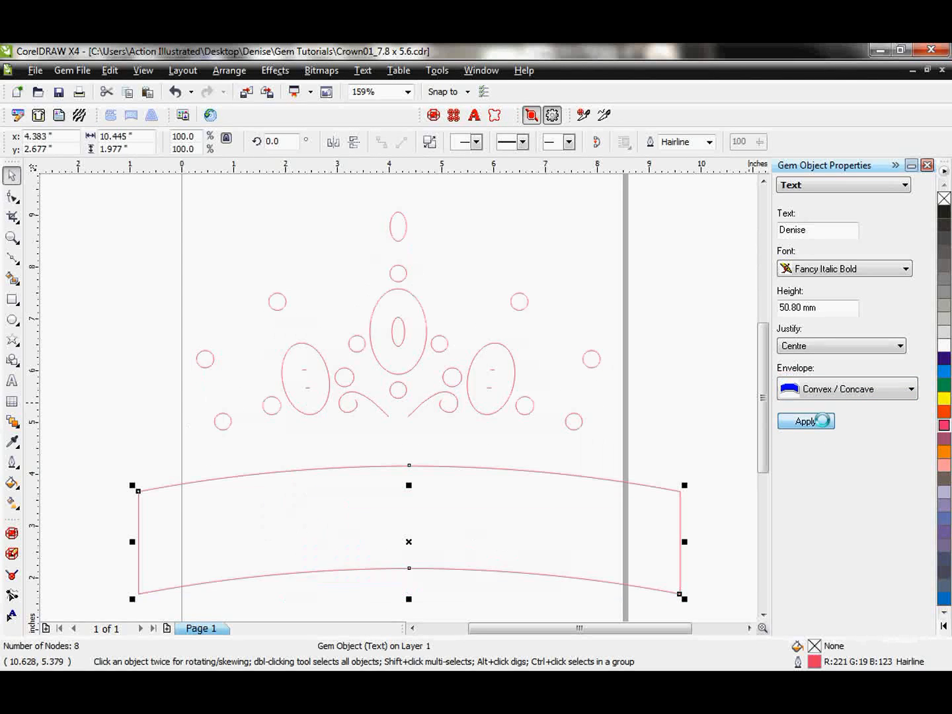
click(805, 421)
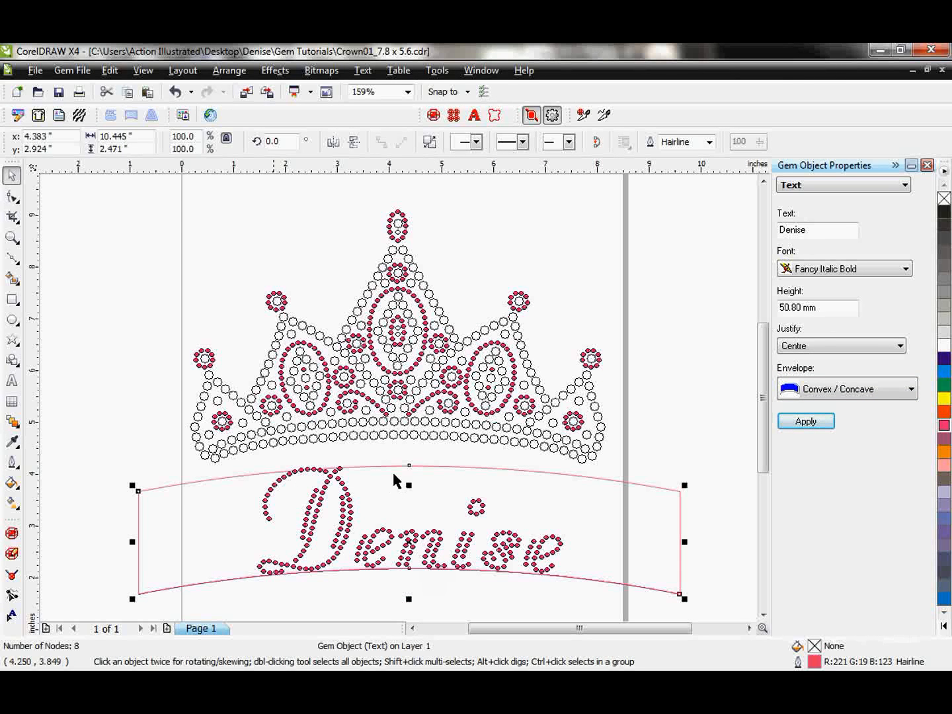
mouse_move(229, 70)
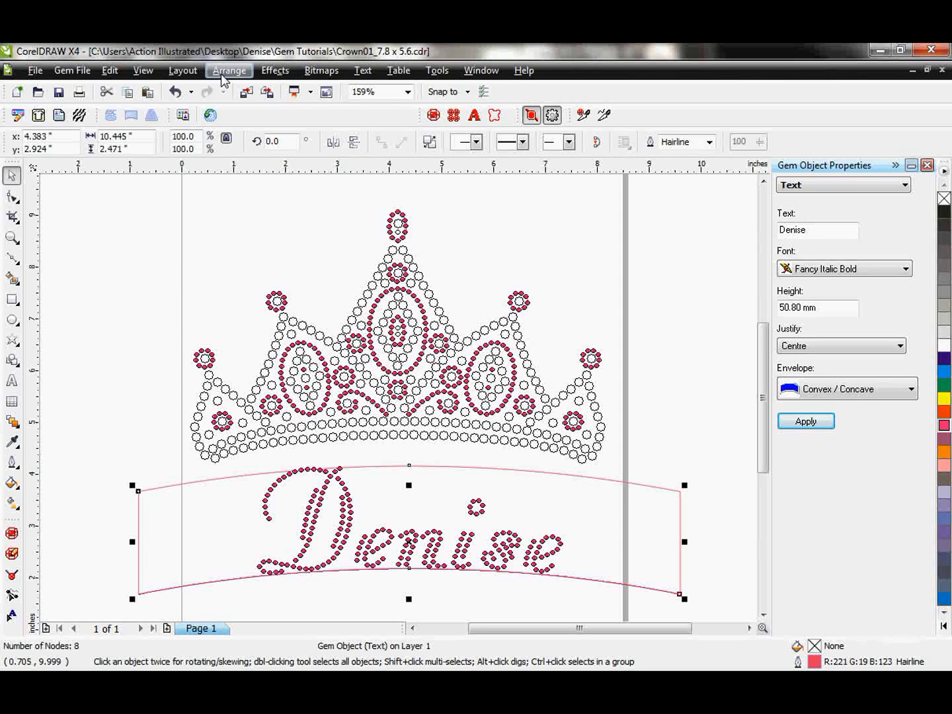
Break the lettering apart into separate letters and group them
click(229, 70)
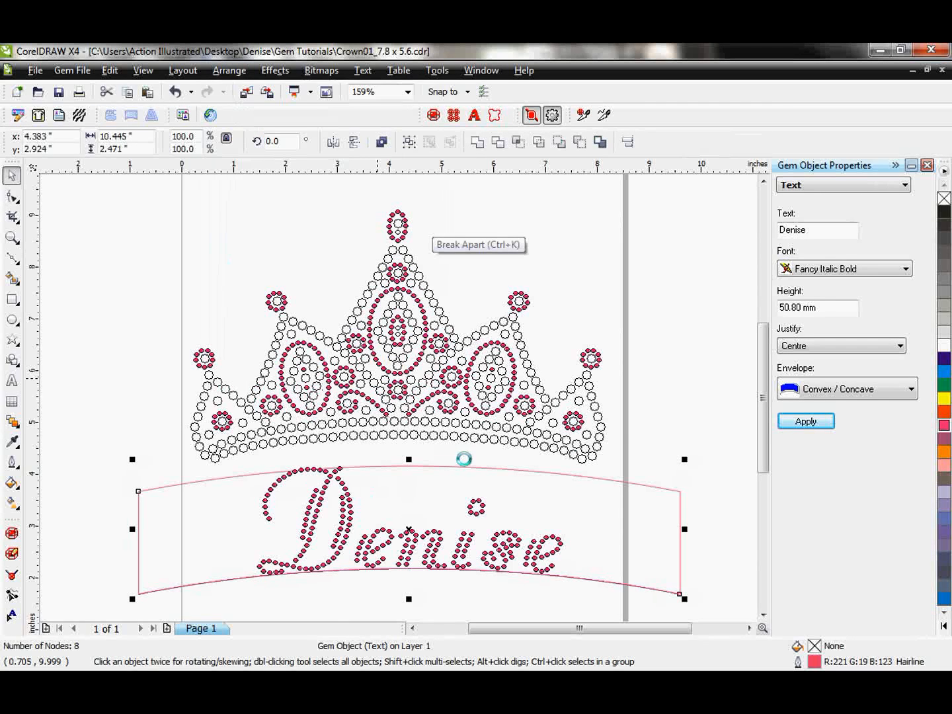
click(250, 589)
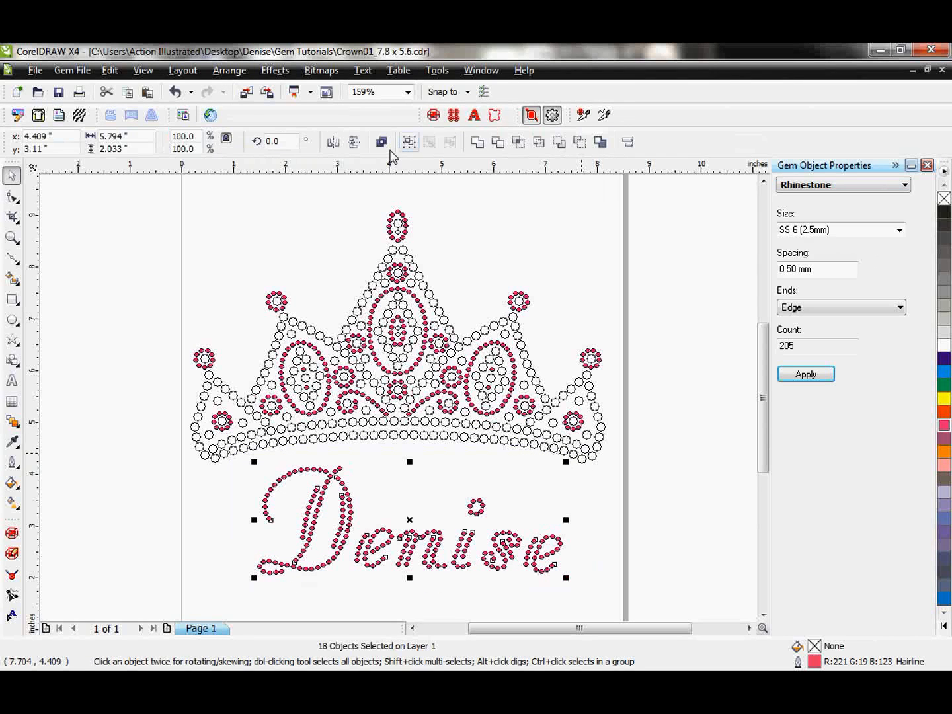
click(408, 141)
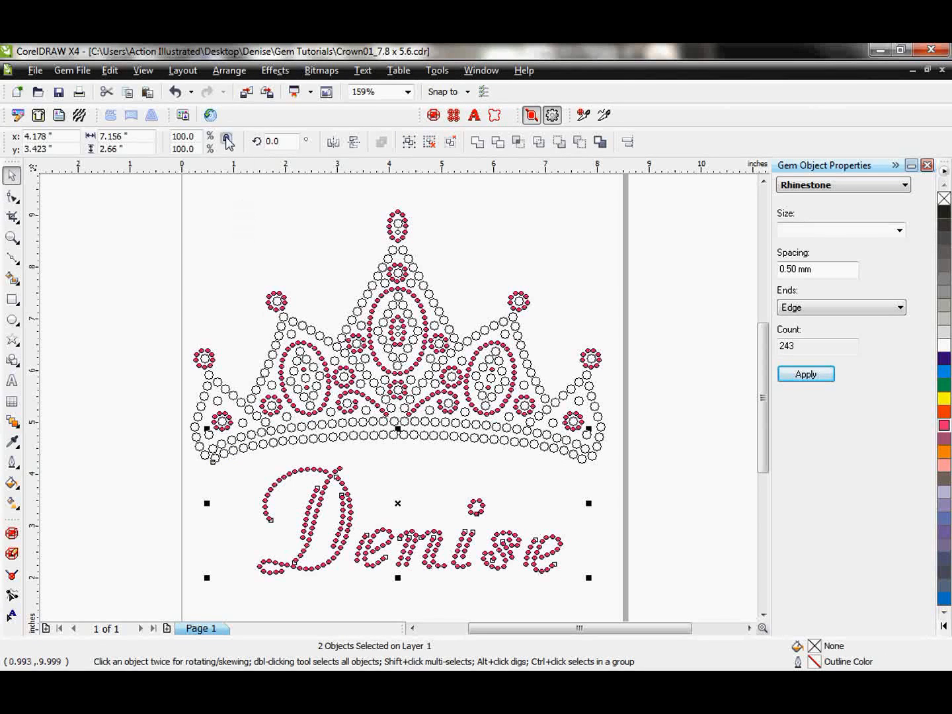
click(228, 70)
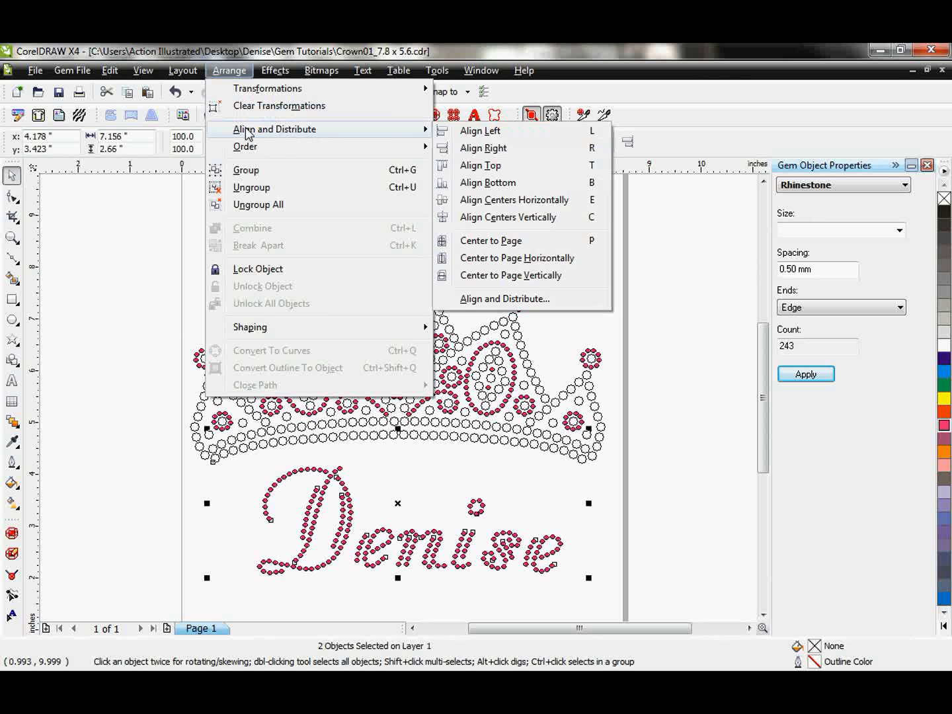
mouse_move(480, 131)
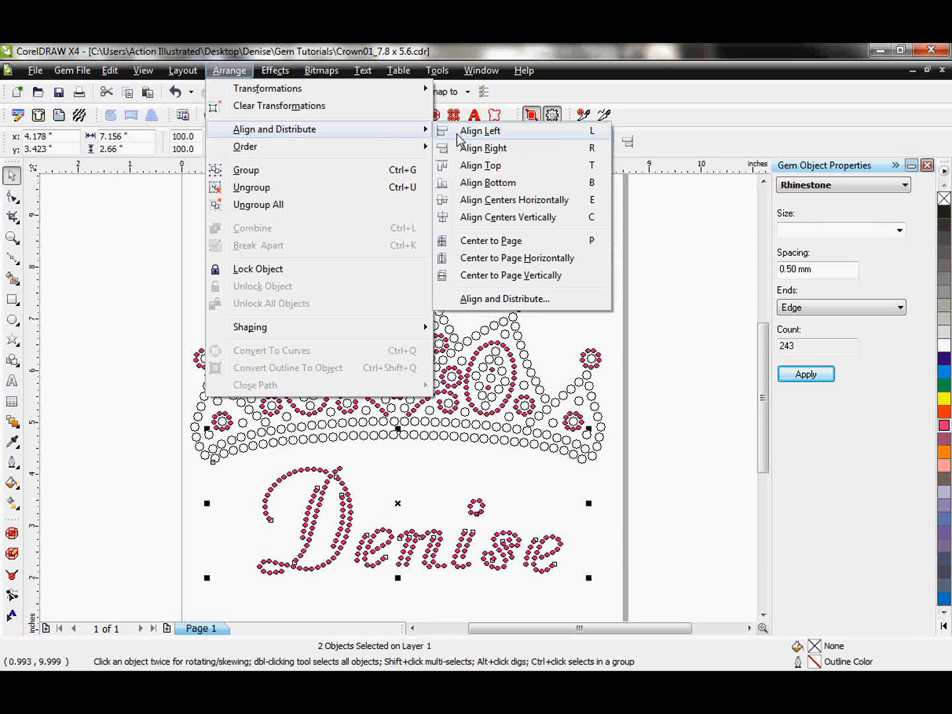
mouse_move(507, 216)
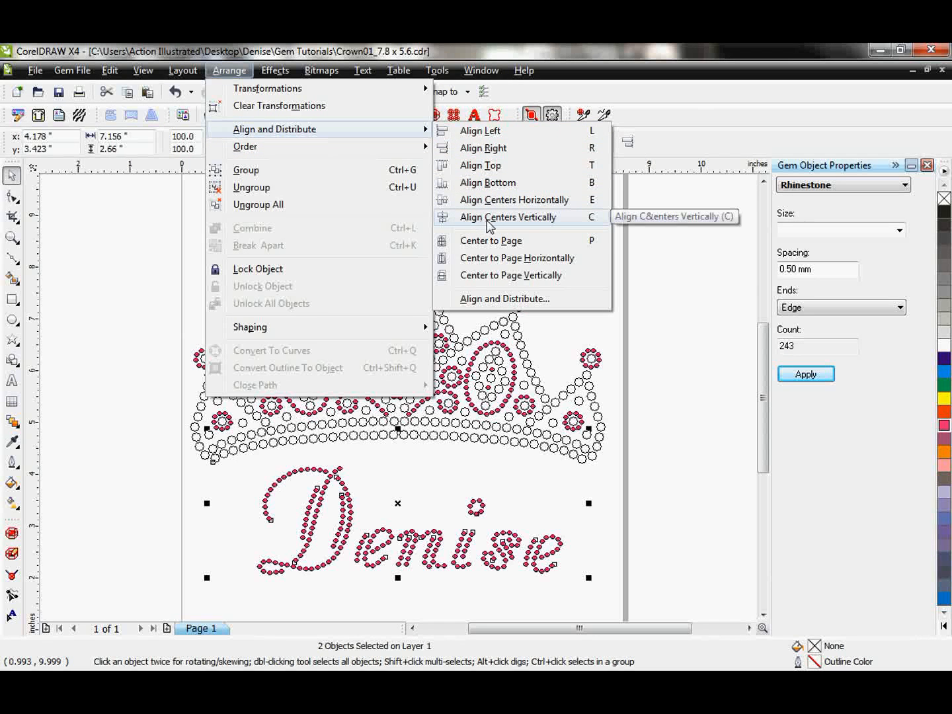
click(508, 217)
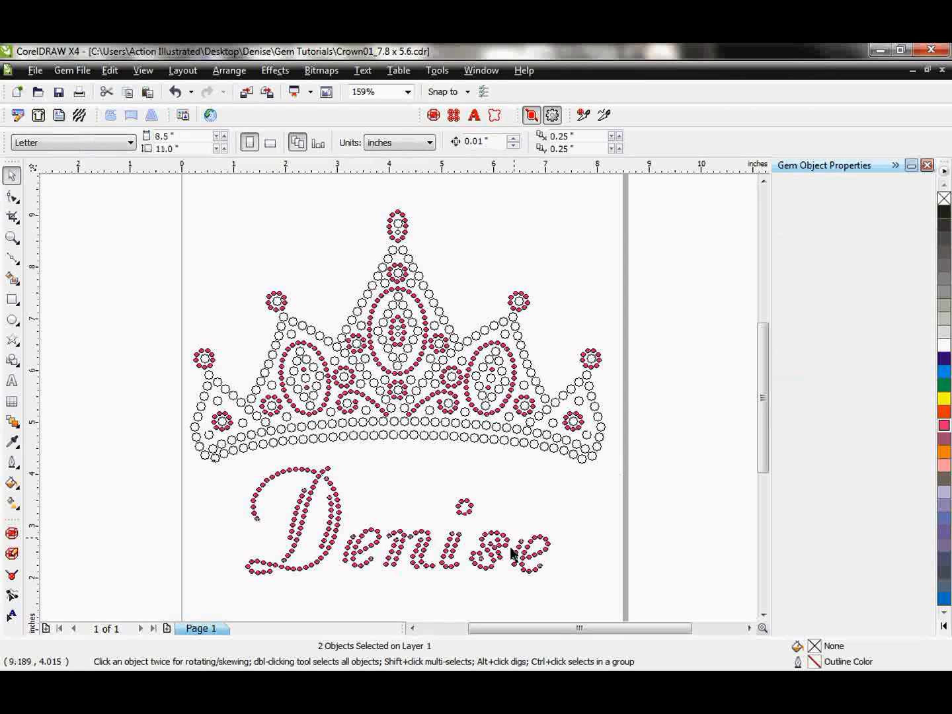
click(289, 596)
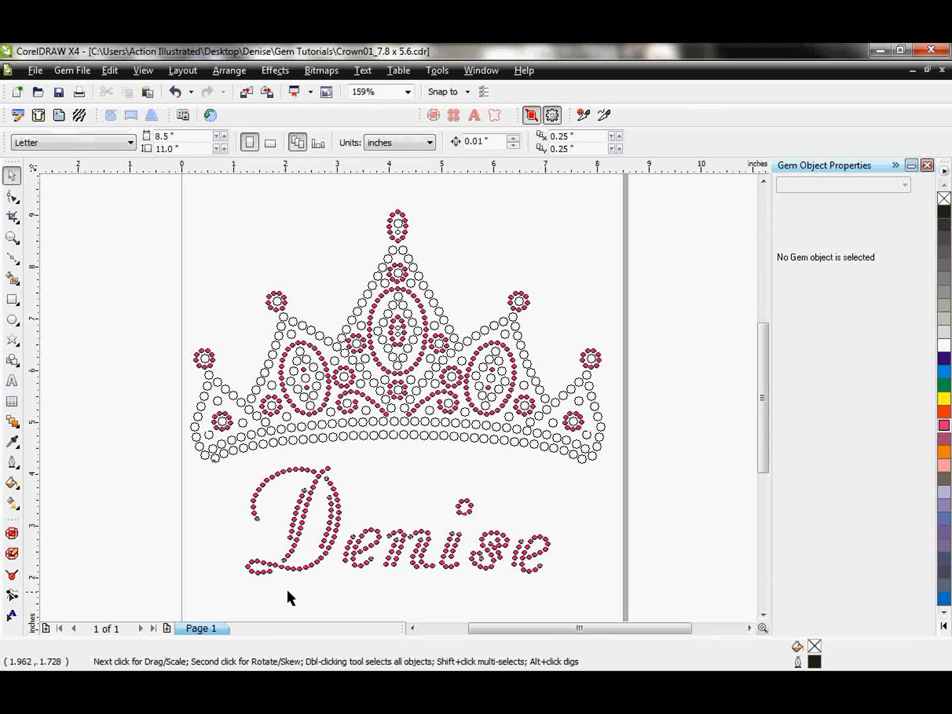
mouse_move(359, 273)
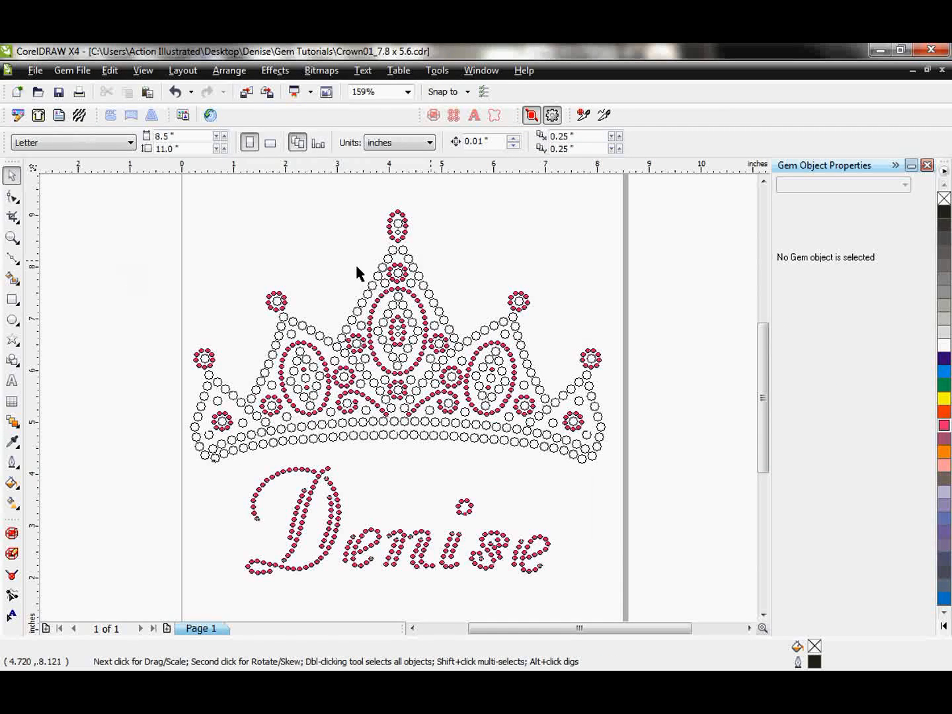
click(11, 238)
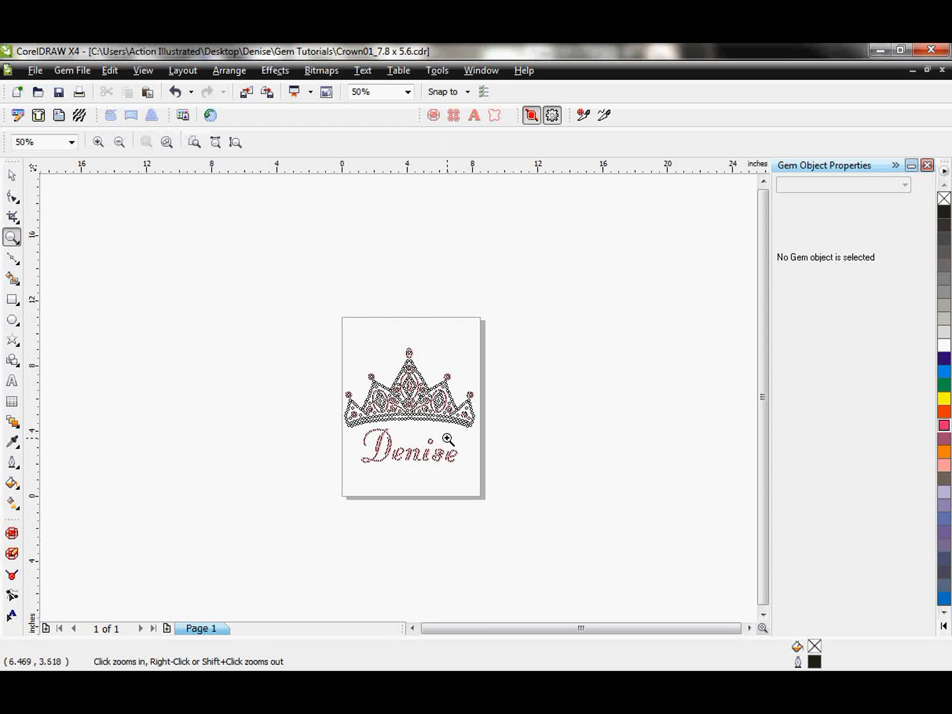
click(448, 441)
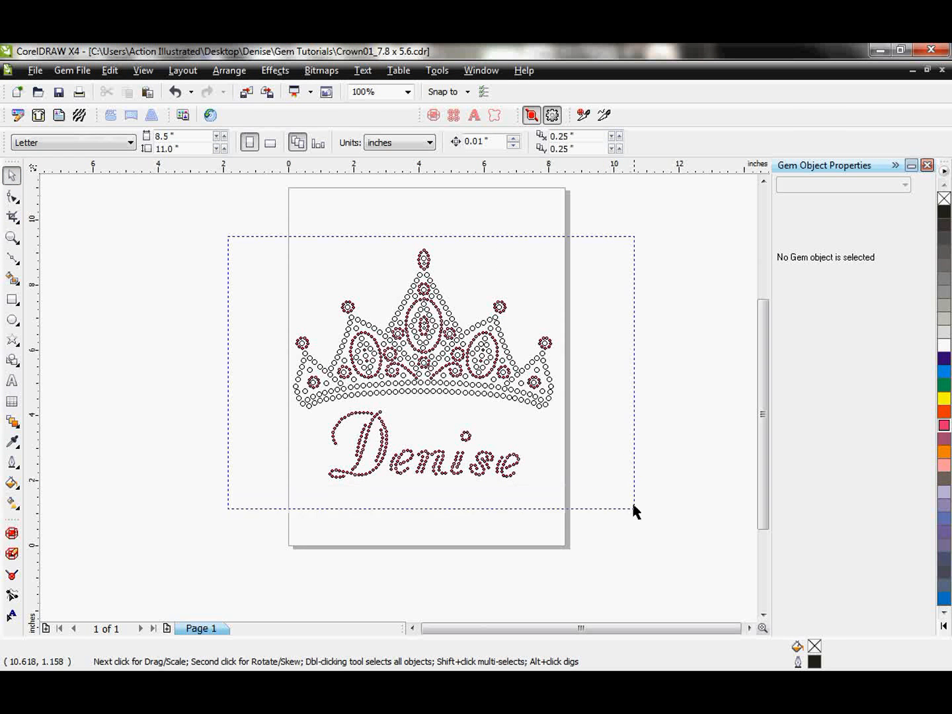
click(424, 370)
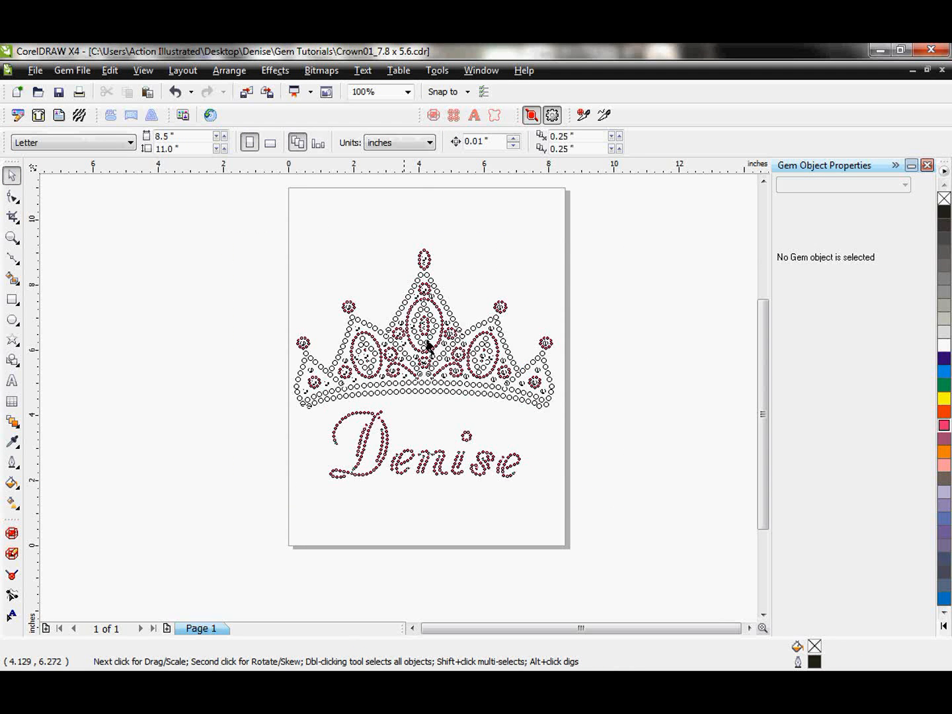
mouse_move(356, 324)
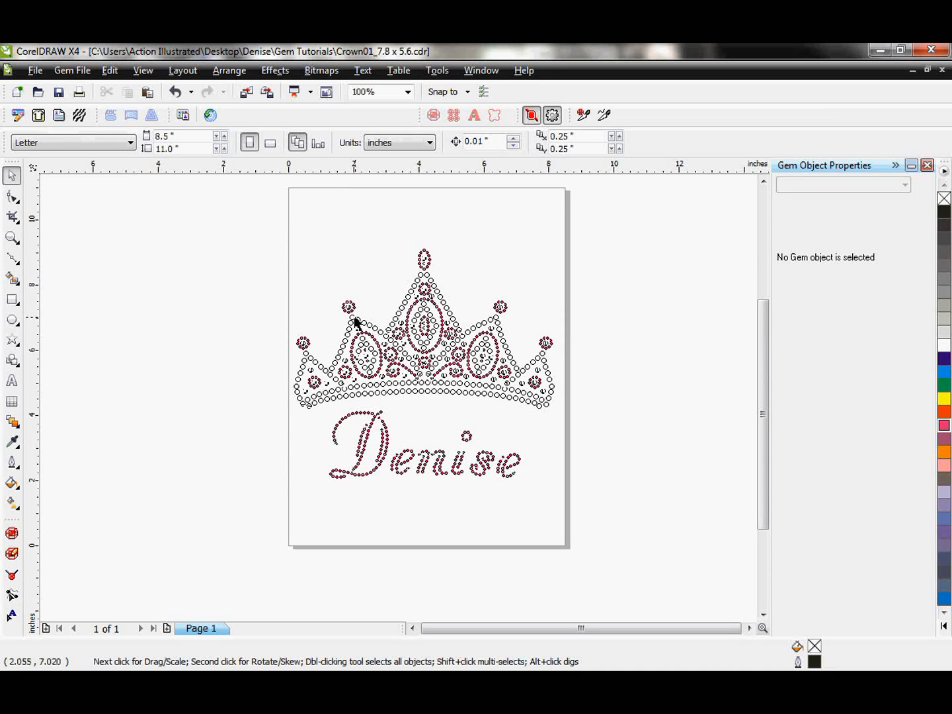
mouse_move(393, 363)
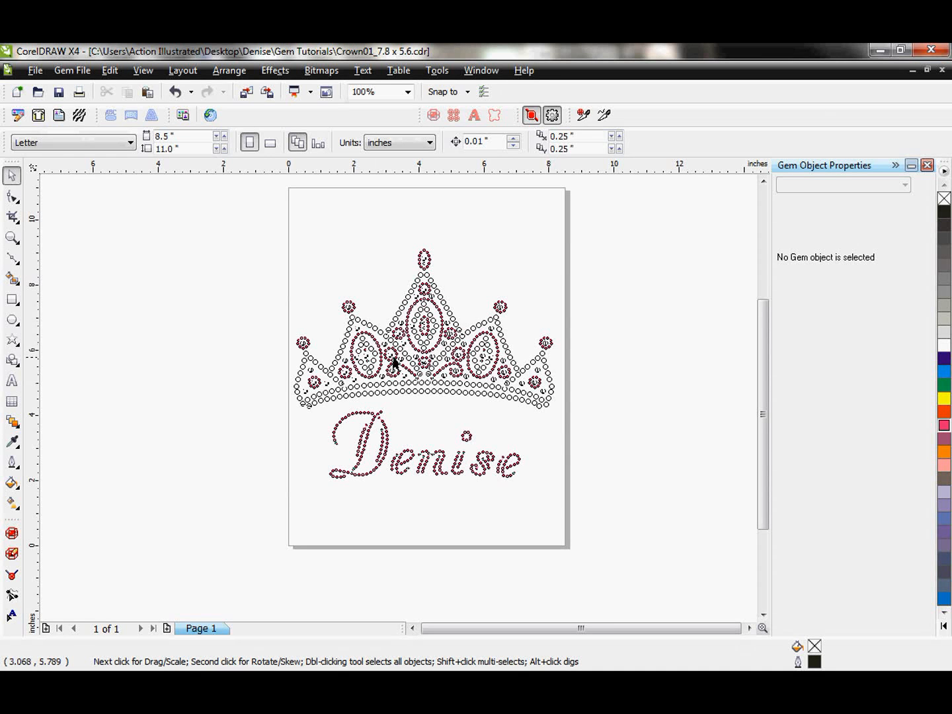
mouse_move(526, 167)
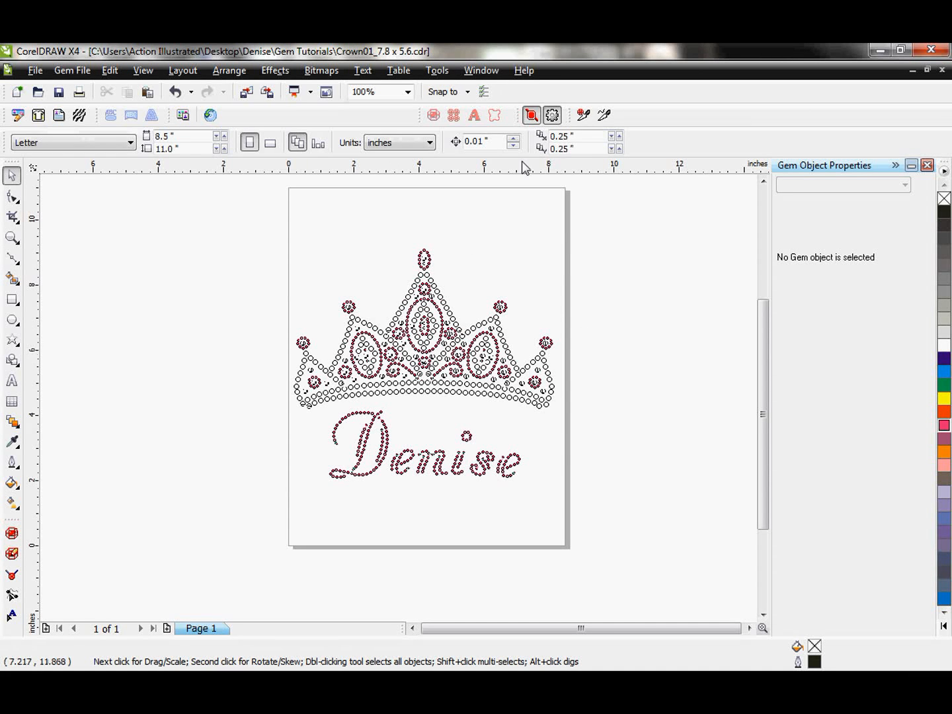
mouse_move(583, 115)
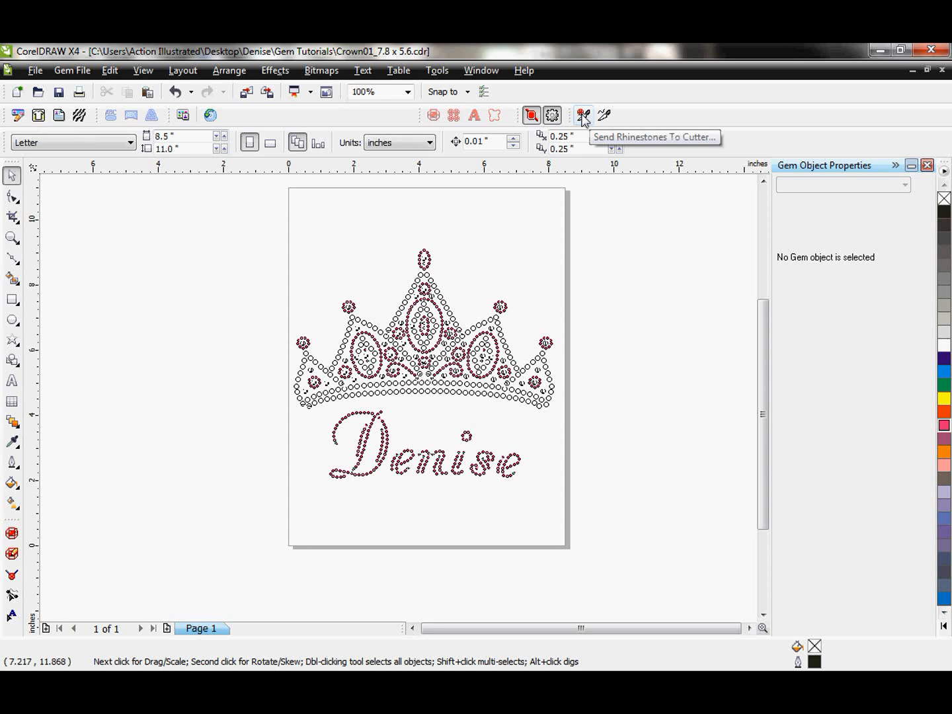
Send rhinestones to the cutter and view pages 1 to 3 in print preview
click(582, 114)
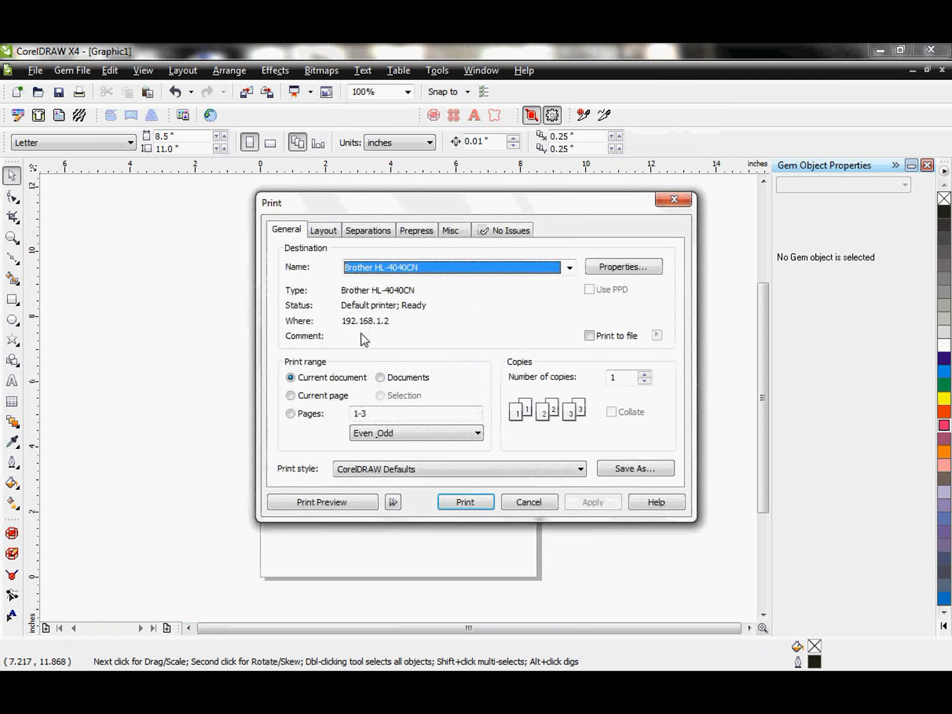
mouse_move(362, 488)
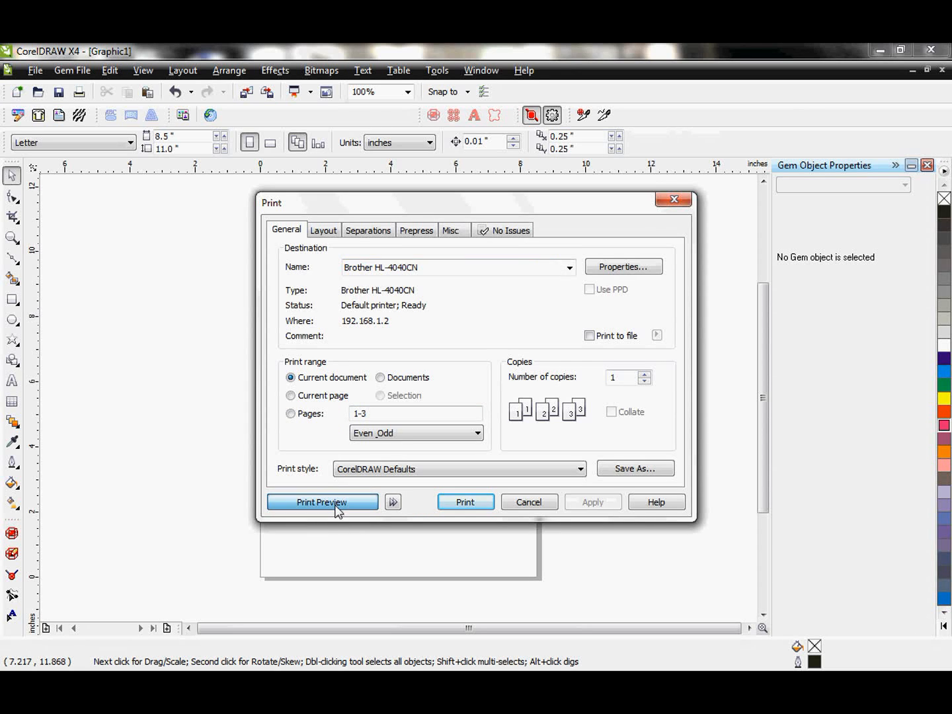
click(322, 502)
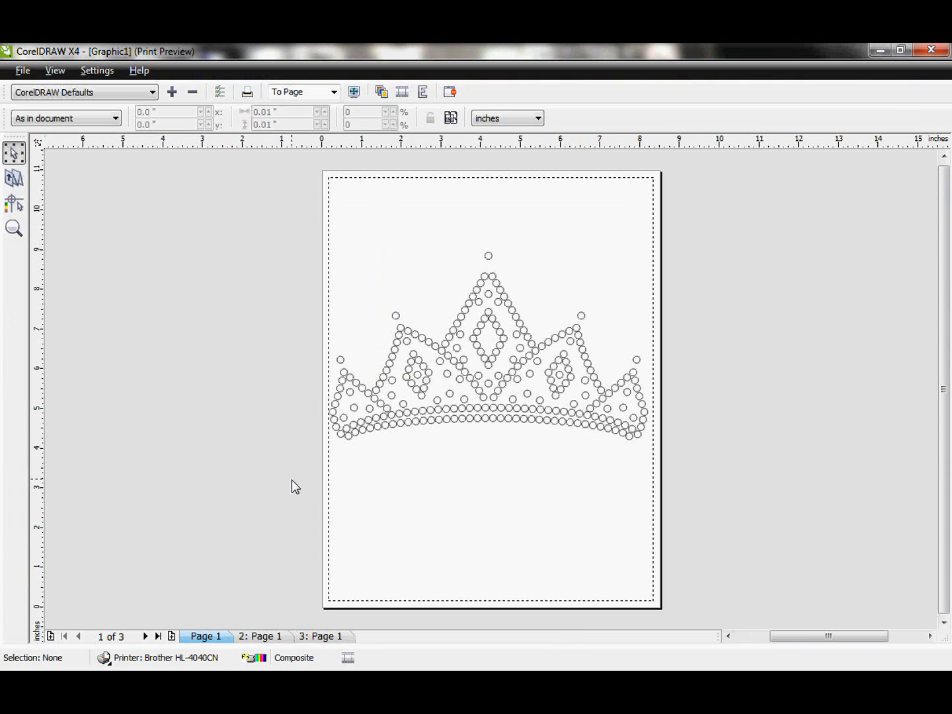
mouse_move(587, 339)
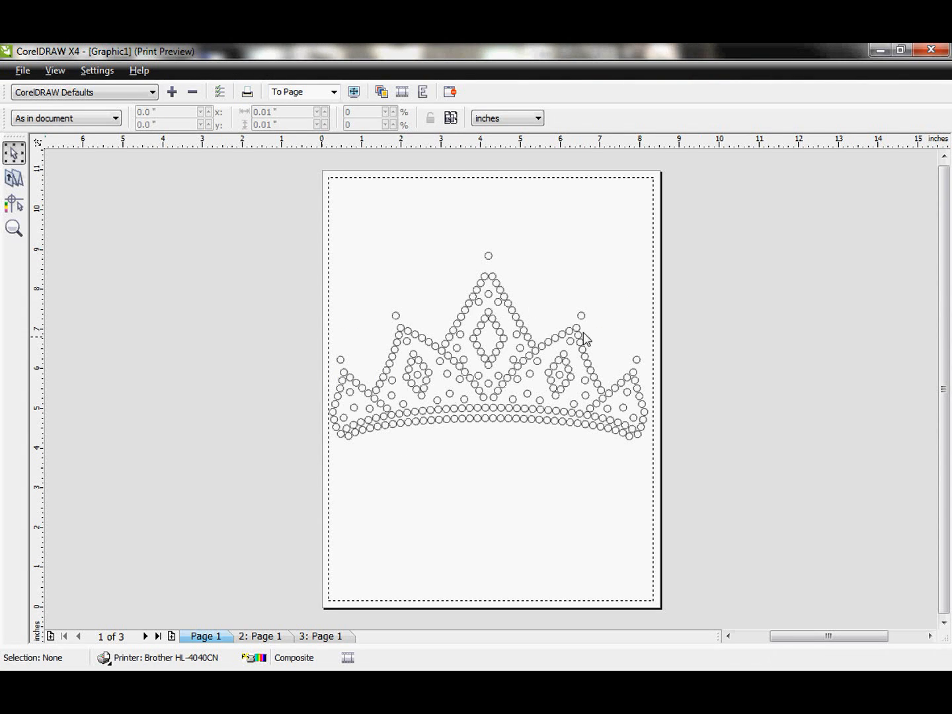
click(257, 636)
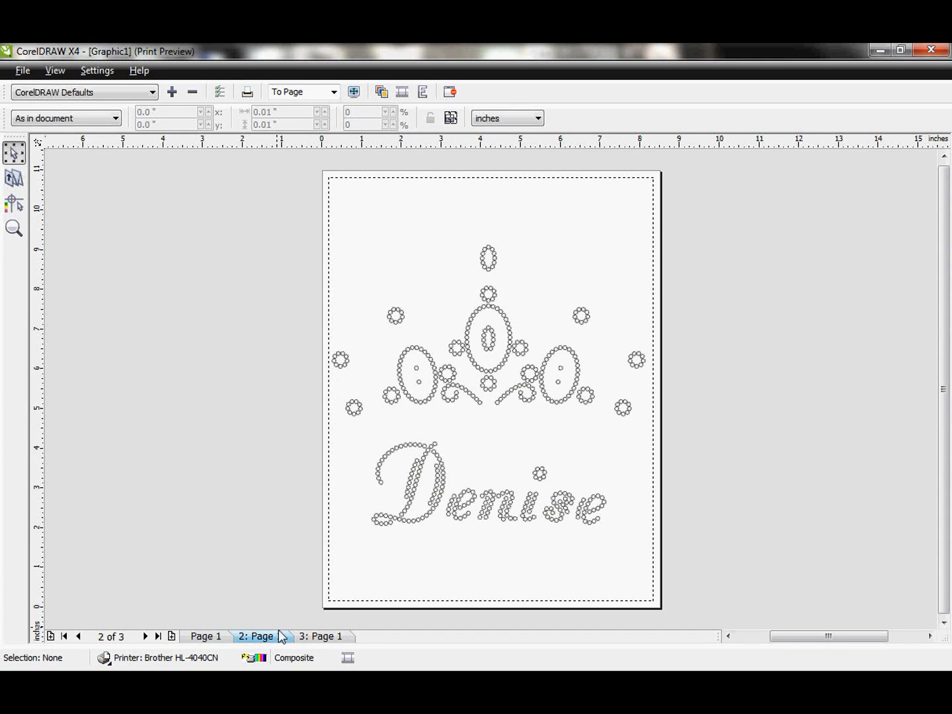
click(317, 636)
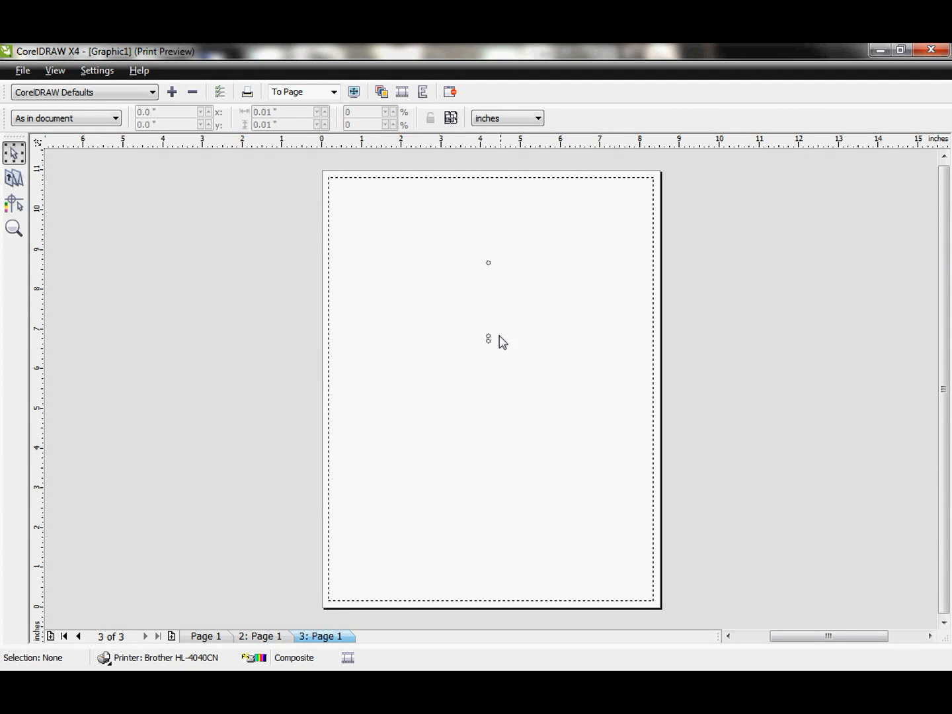
mouse_move(489, 356)
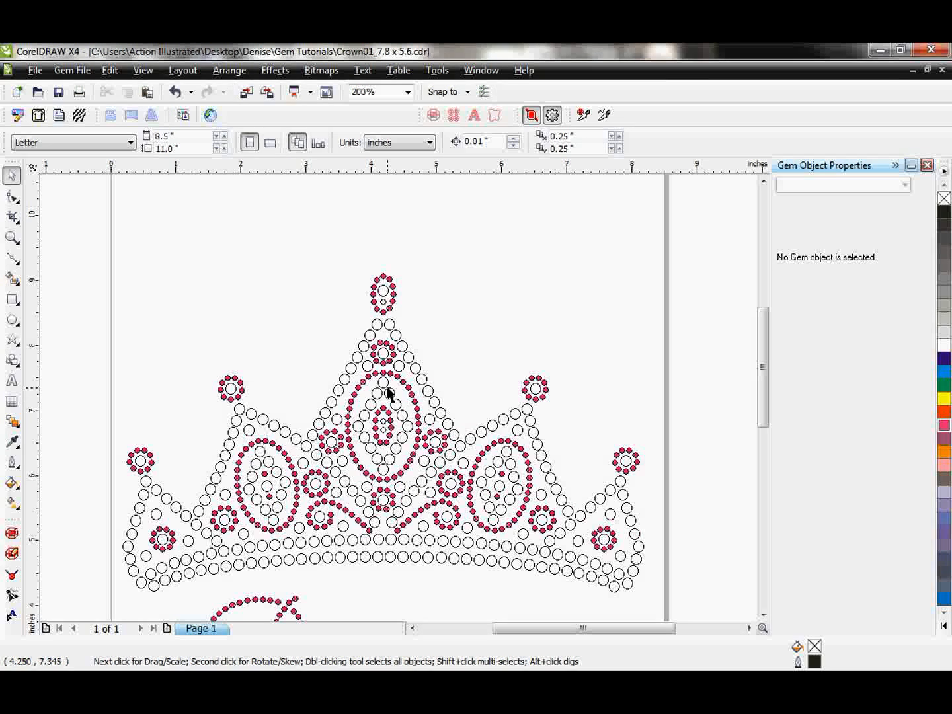
Select the tiny stray stones inside the crown's centre oval
click(382, 433)
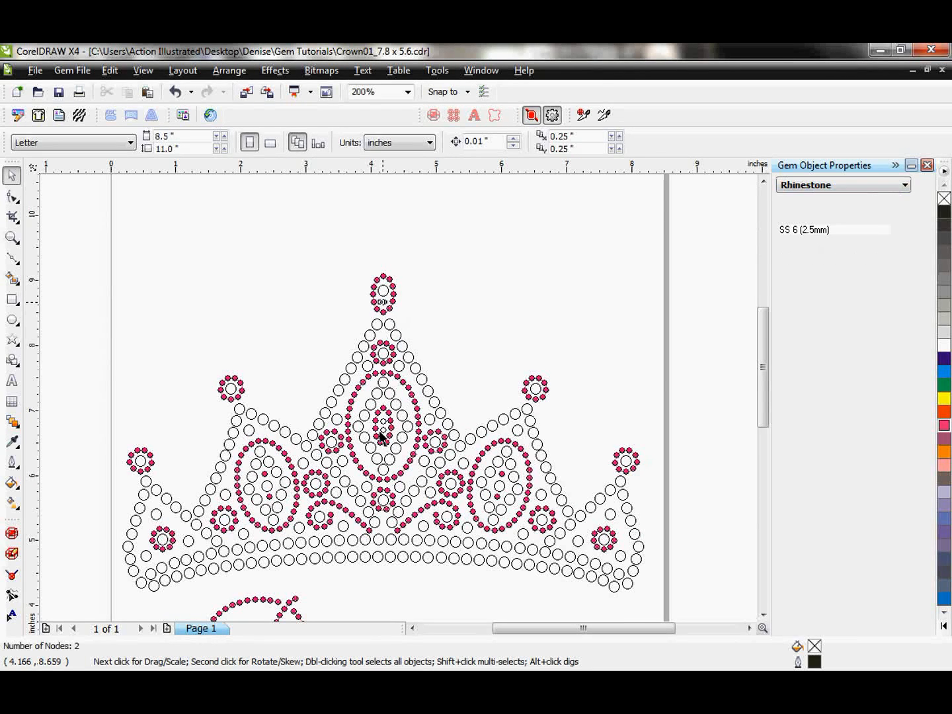
click(382, 421)
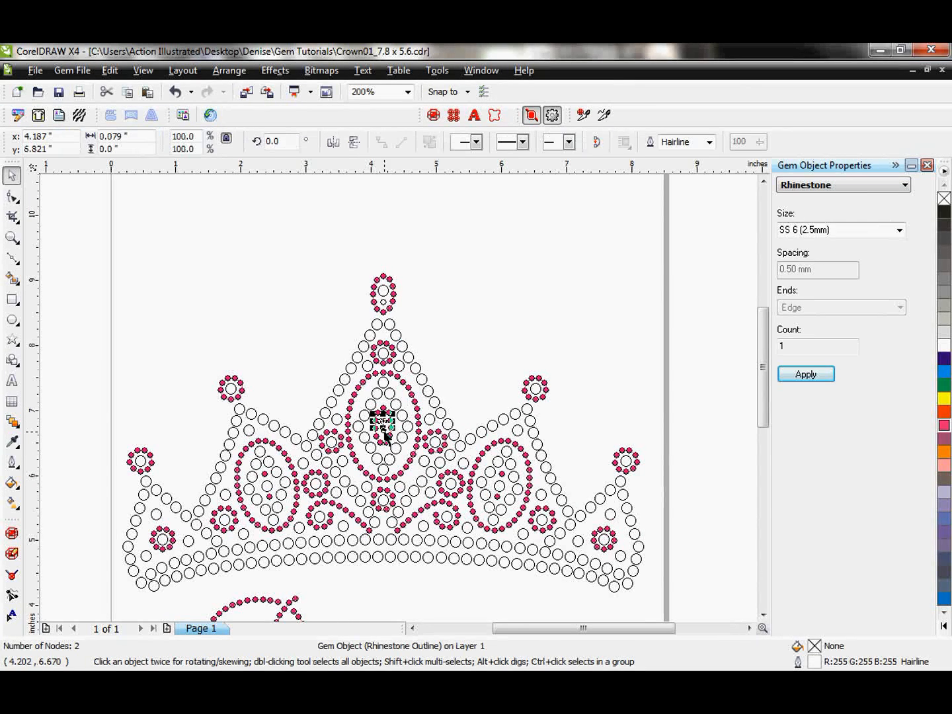
mouse_move(932, 400)
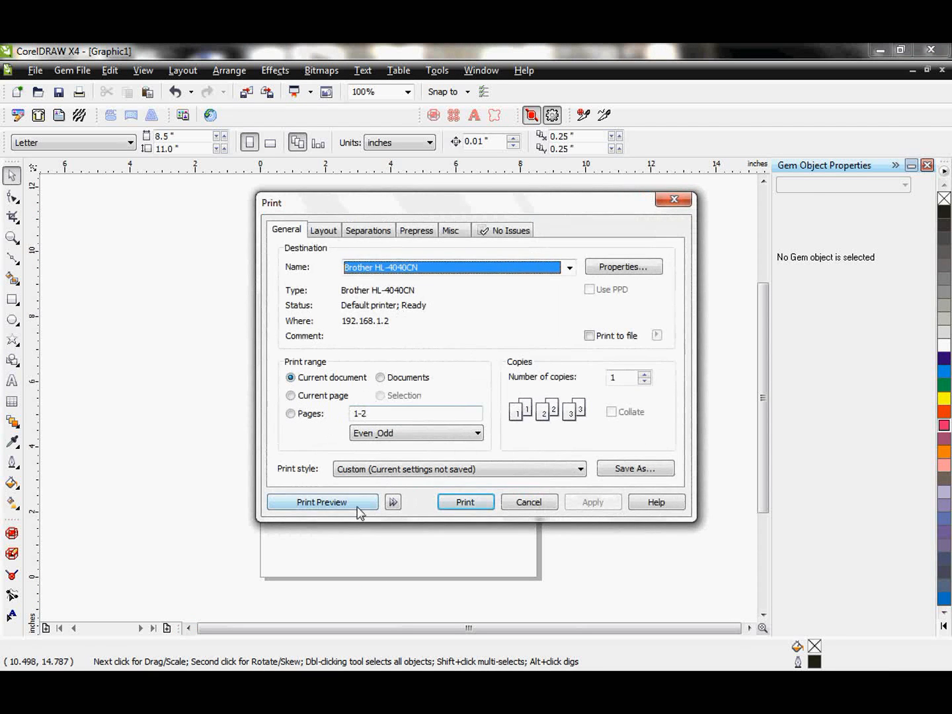
Confirm the rhinestone preview shows two pages, then close it and cancel printing
click(322, 502)
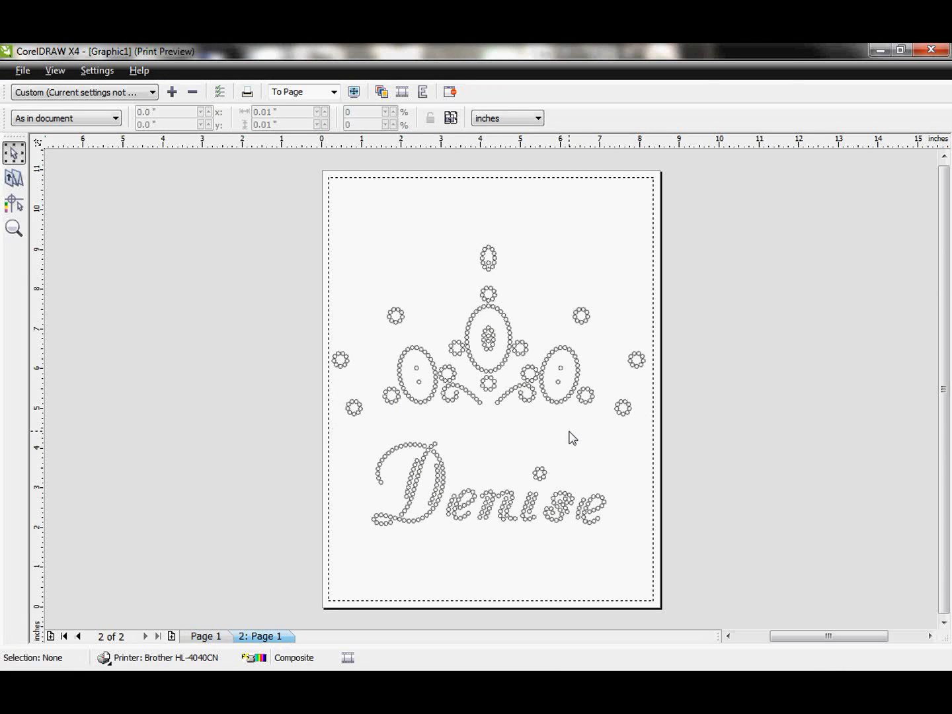
click(247, 91)
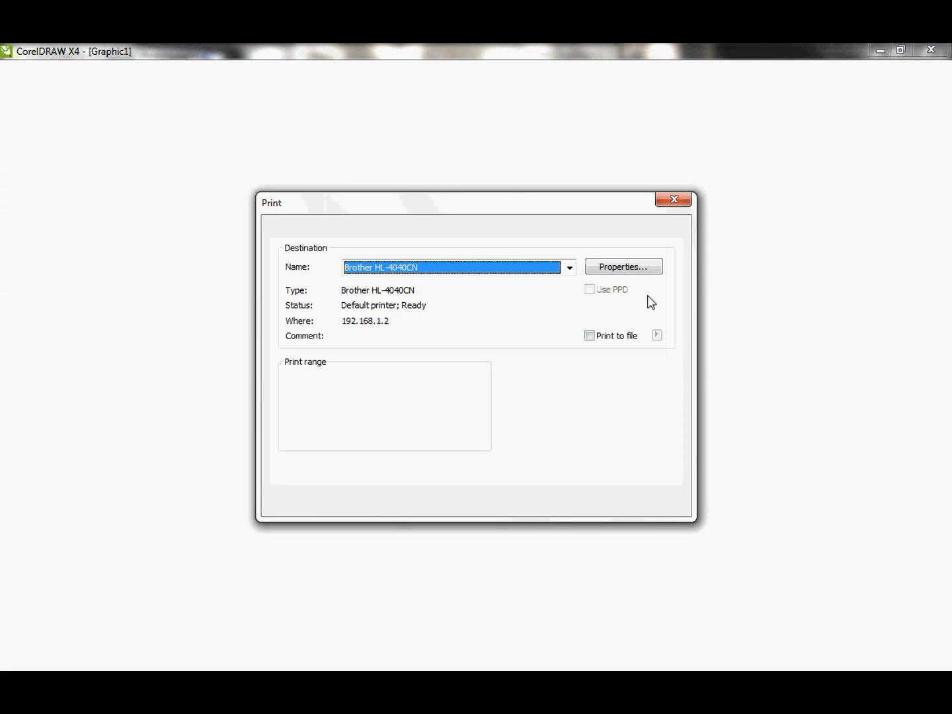
click(673, 199)
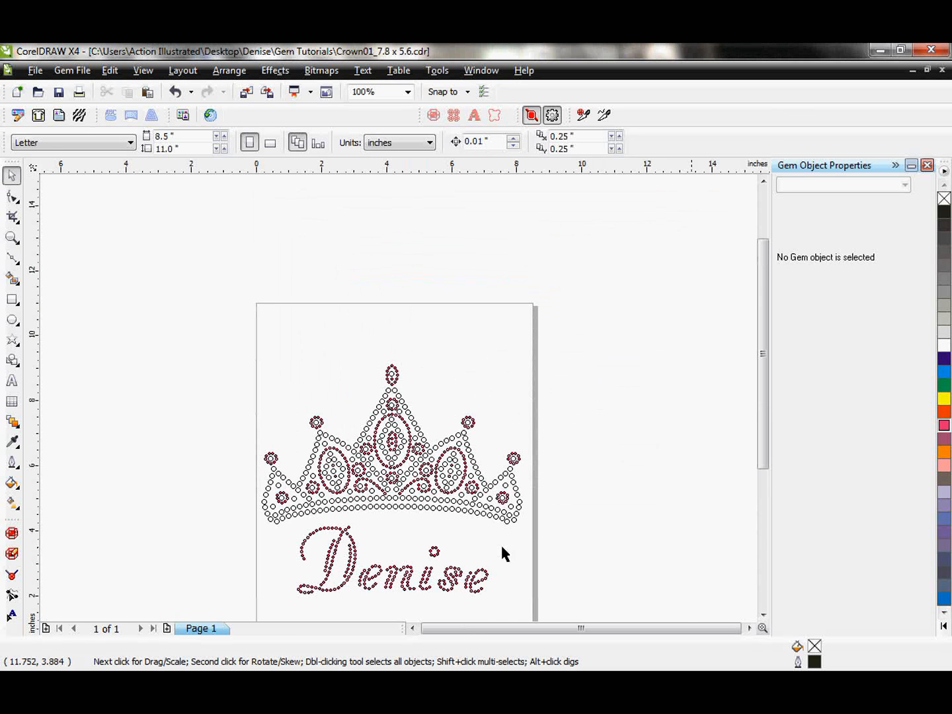
Send outlines to the cutter, preview the two-page outline job, and close it
scroll(up, 3)
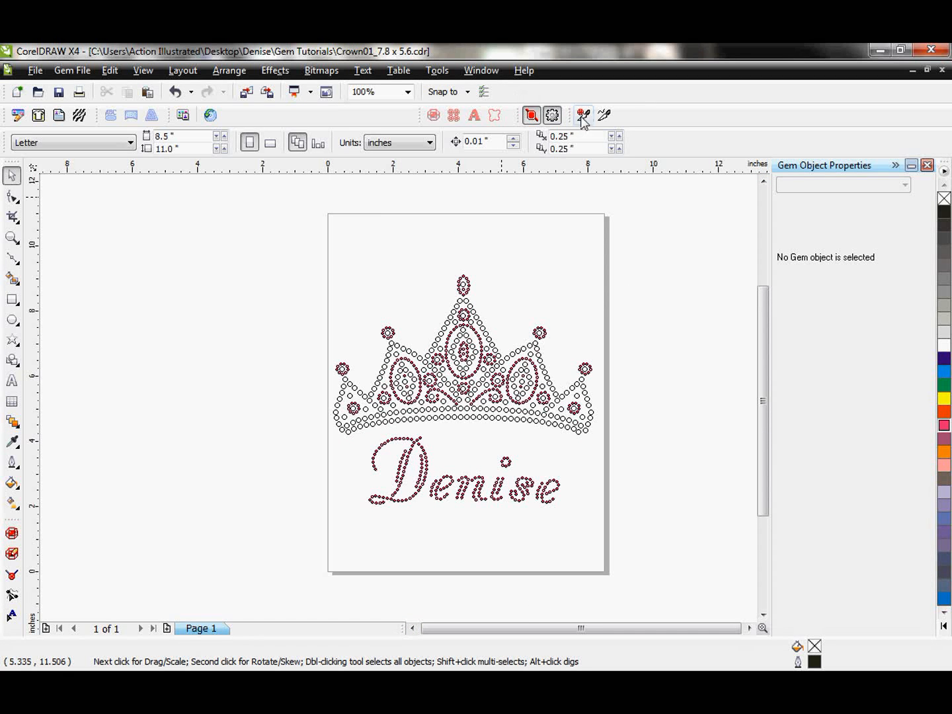
mouse_move(603, 115)
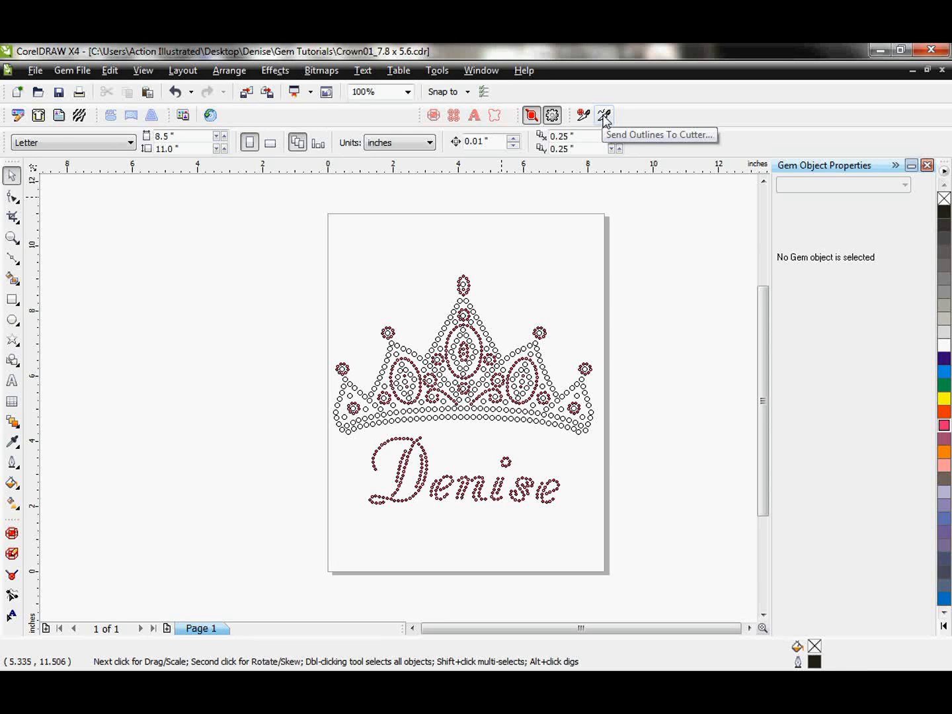
click(604, 115)
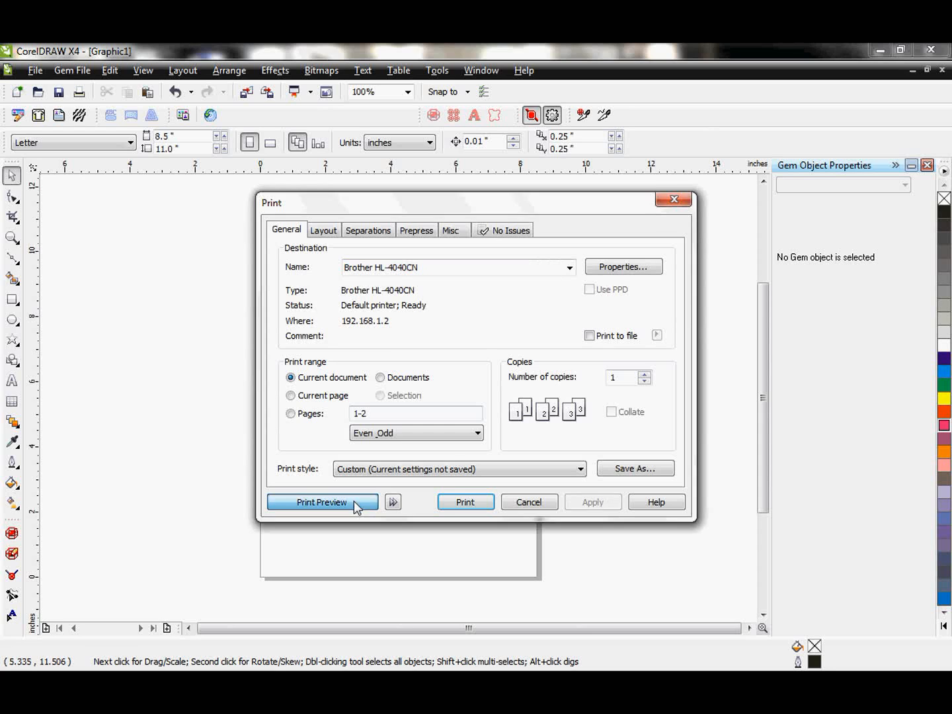
click(321, 501)
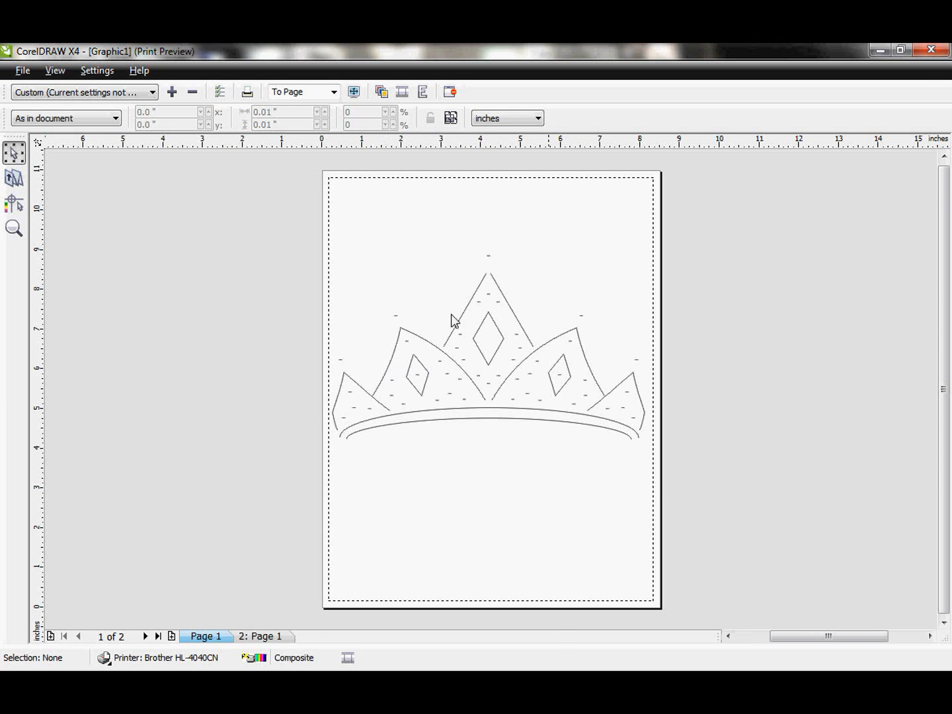
mouse_move(825, 219)
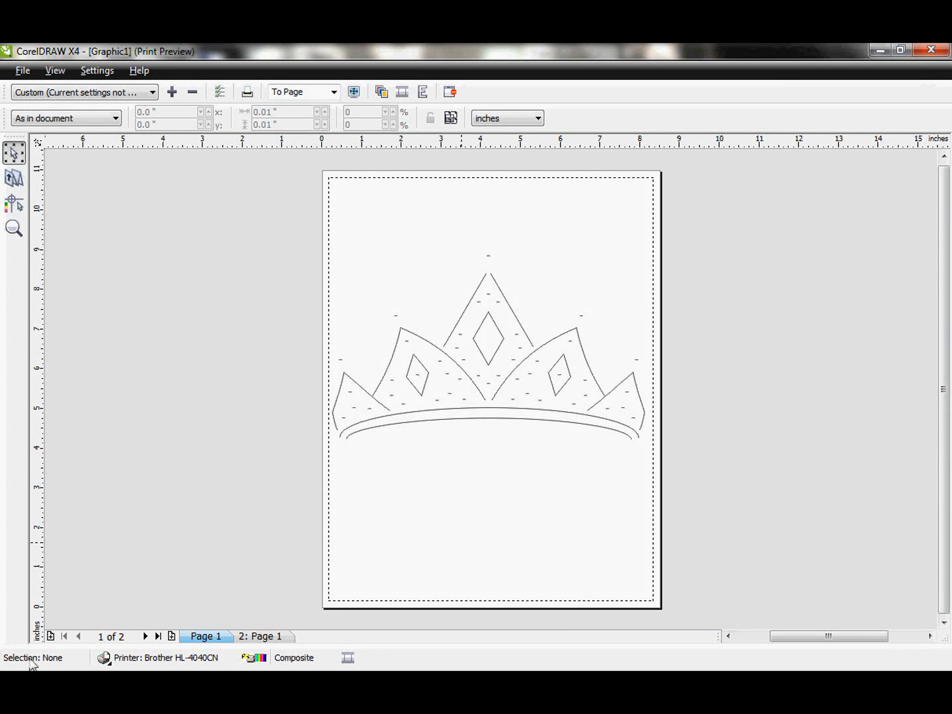
click(260, 636)
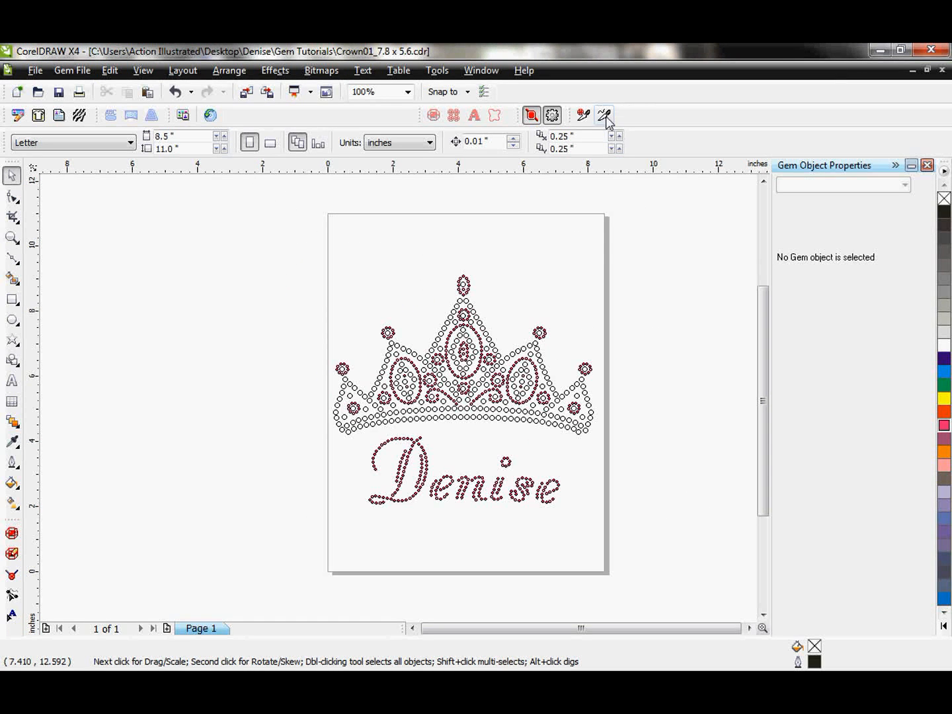
mouse_move(583, 115)
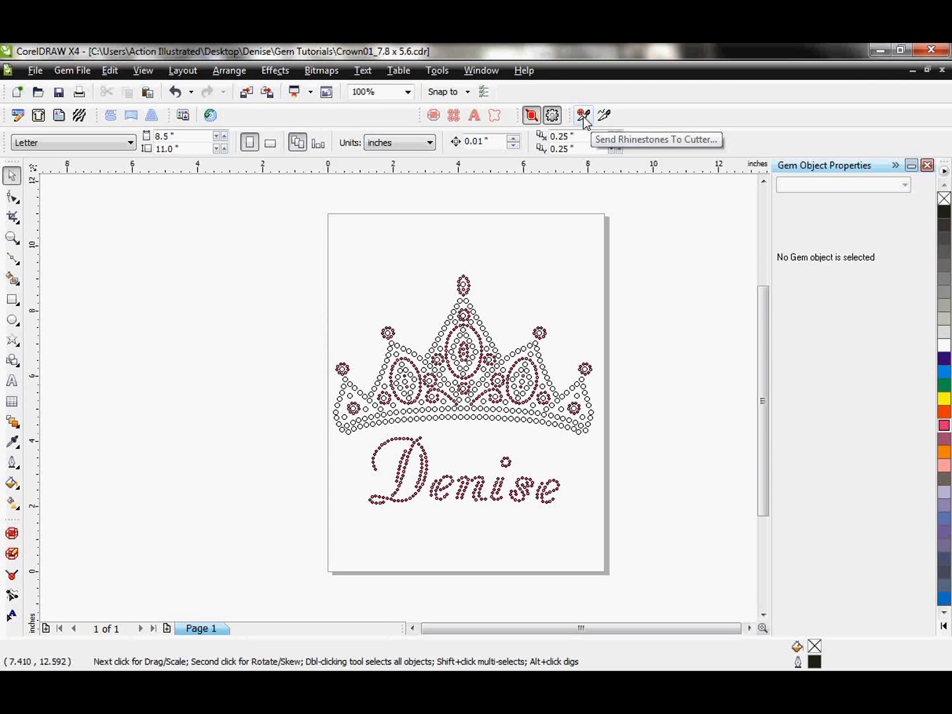
mouse_move(646, 391)
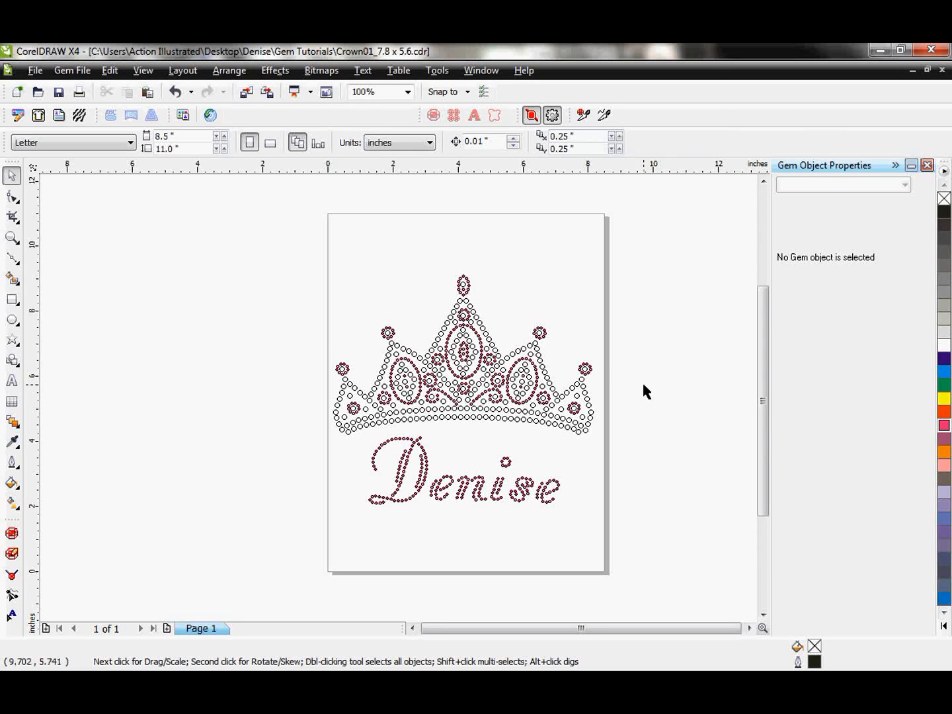
mouse_move(726, 405)
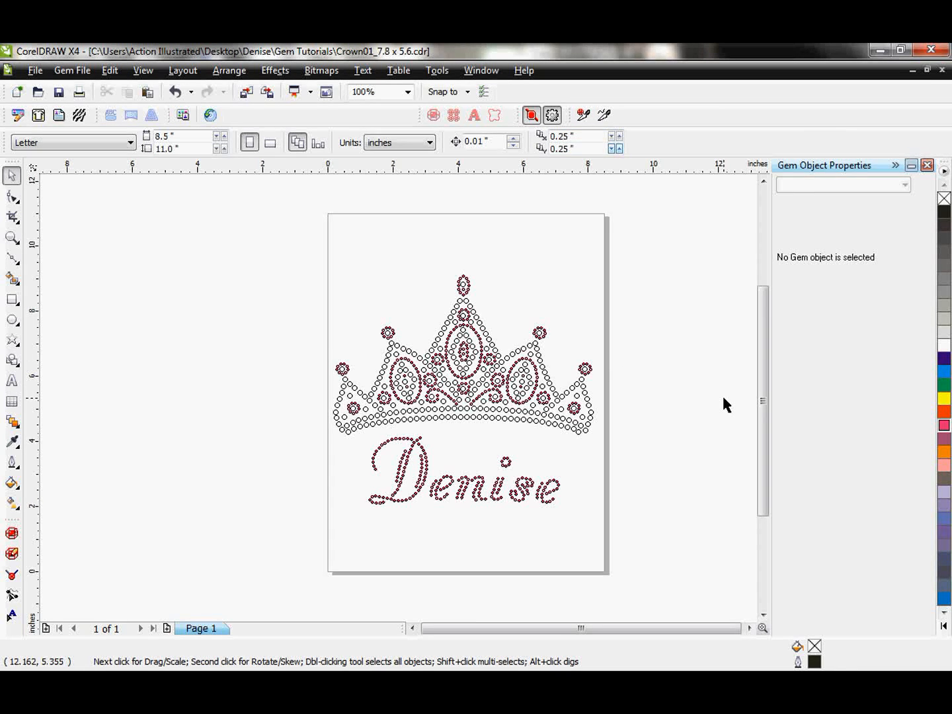